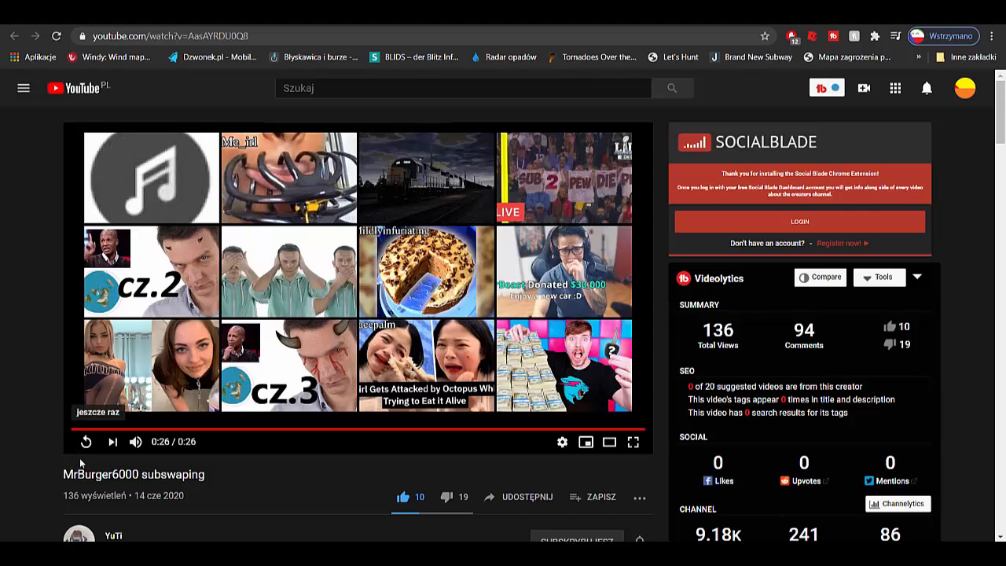
# - Replay the MrBurger6000 subswaping video after scrolling down its page
pyautogui.scroll(-3)
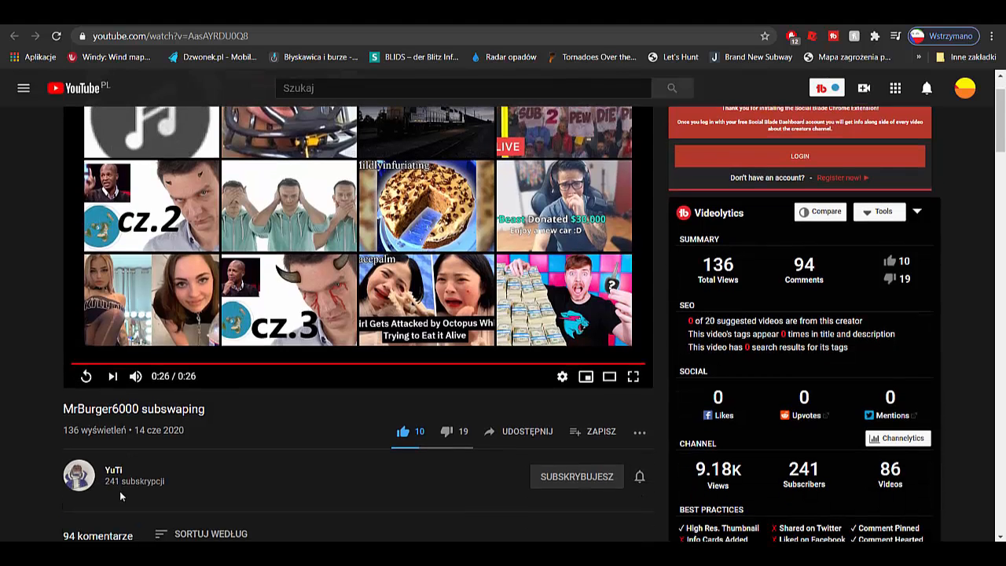
pyautogui.moveTo(84, 377)
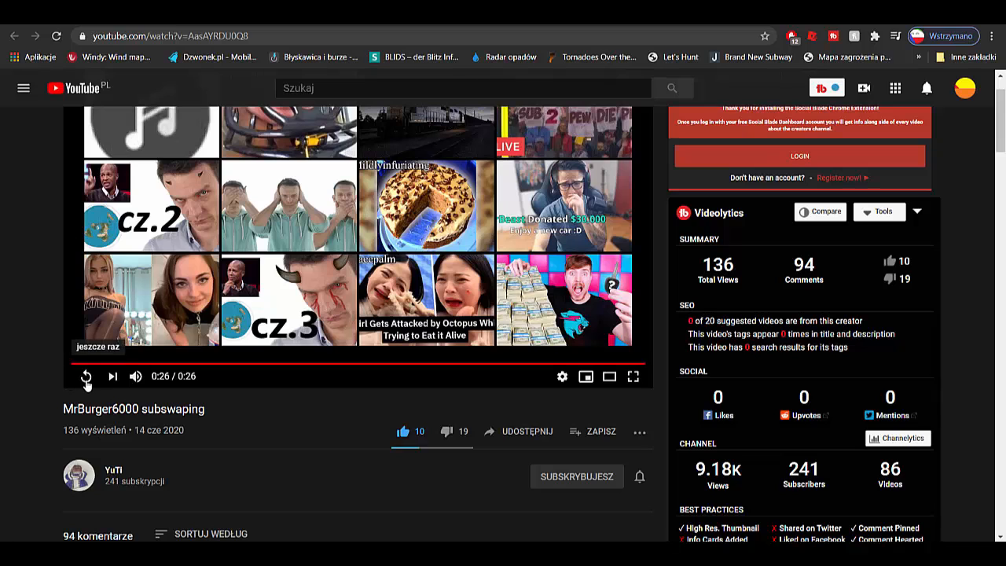
pyautogui.click(85, 377)
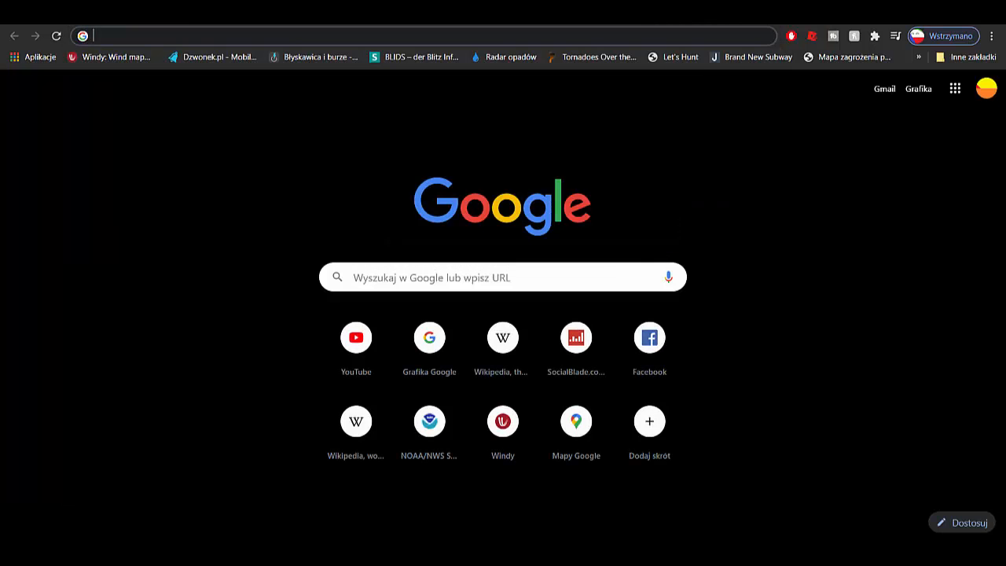
# - Search Google for 'youtube rules', read the HowStuffWorks article, then start a new tab
pyautogui.write('youtube rules')
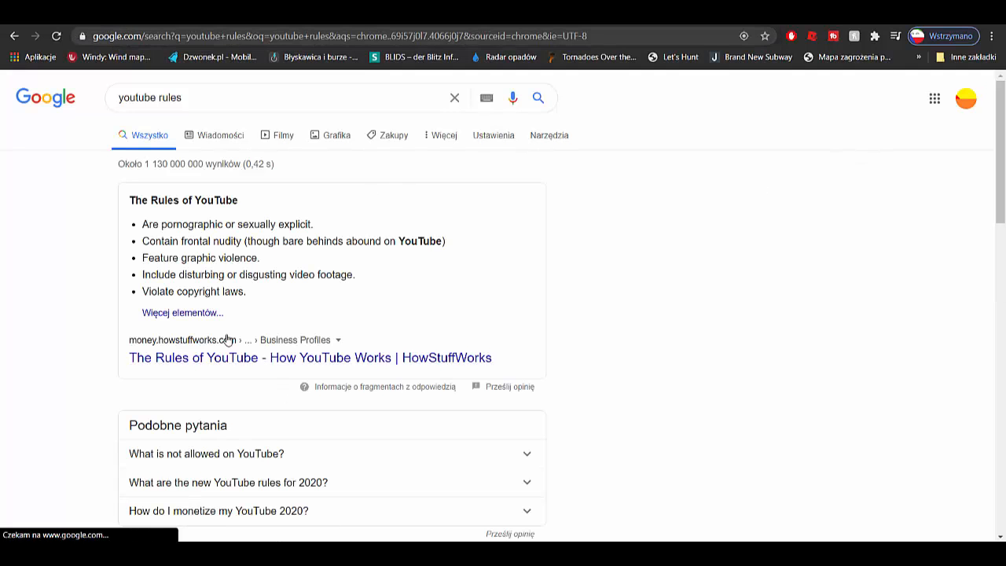
pyautogui.click(308, 358)
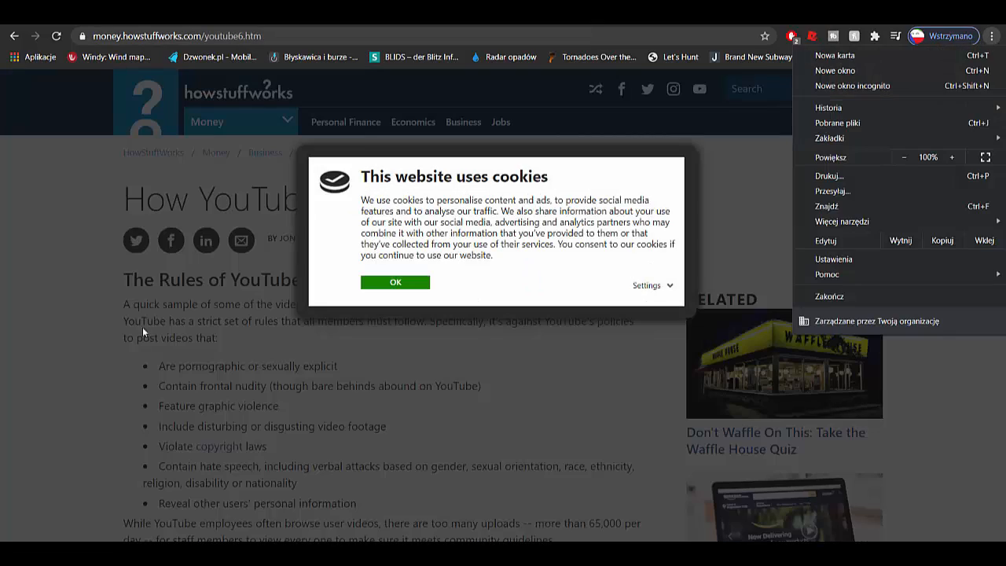
pyautogui.click(394, 282)
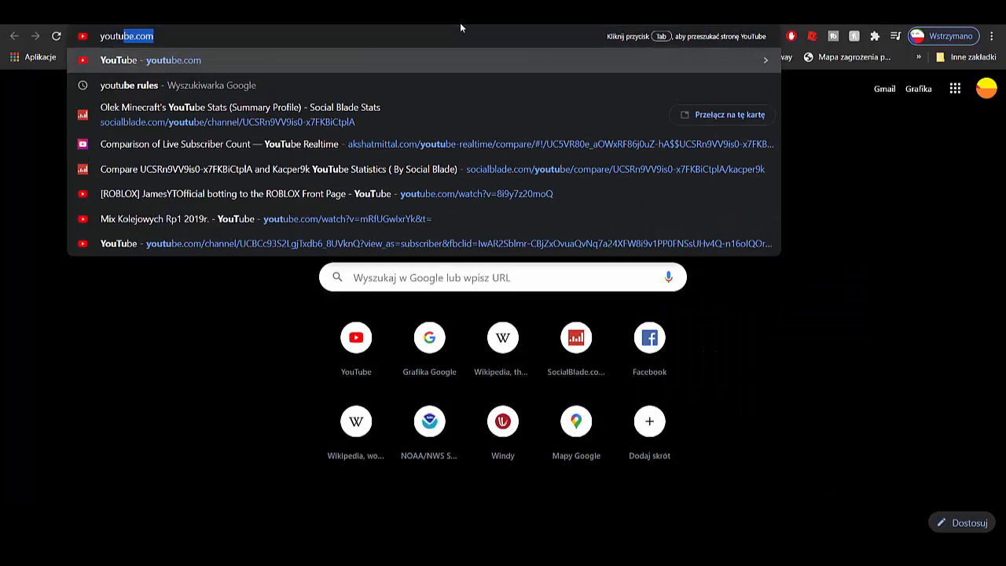
# - Search Google for 'youtube forum' and enter the YouTube Help Sub4sub thread
pyautogui.write('youtube sub4su')
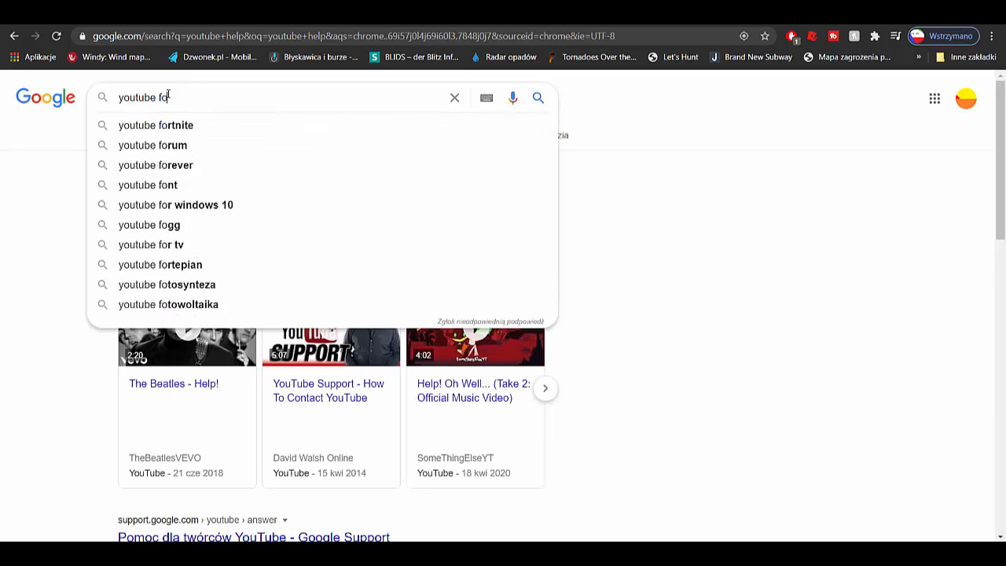
pyautogui.click(151, 144)
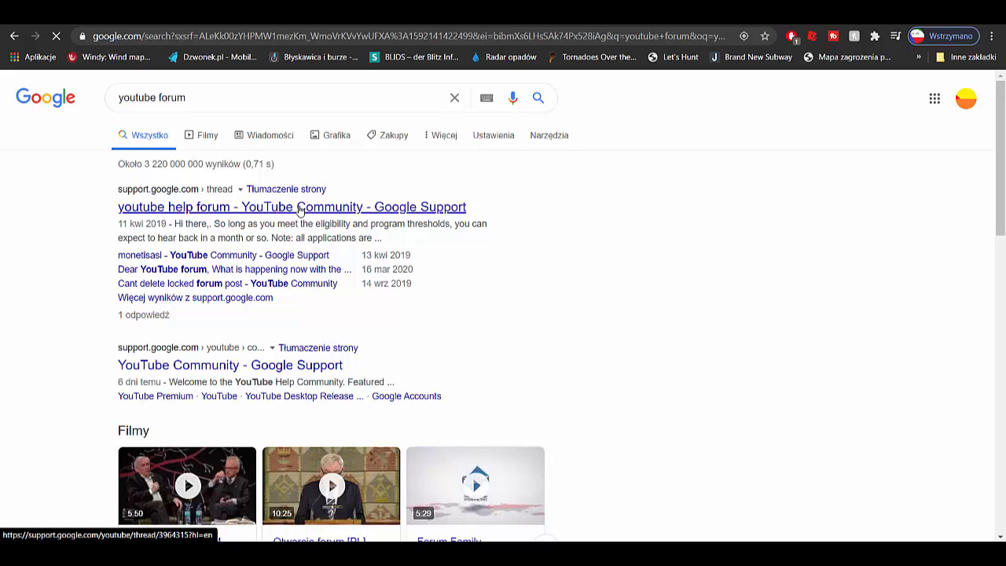
pyautogui.click(288, 208)
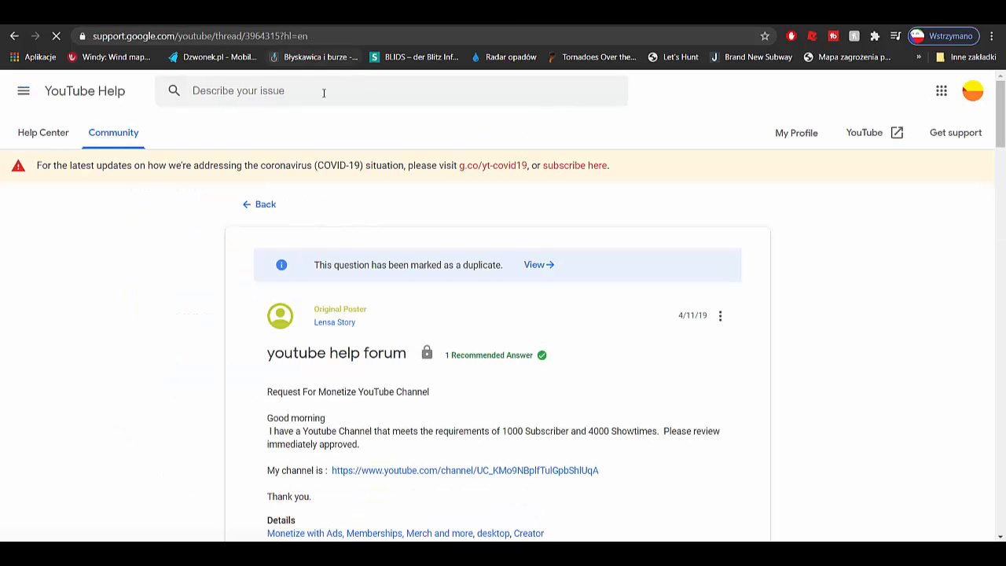
# - Search YouTube Help for 'sub4sub' to list its community results
pyautogui.write('sub4s')
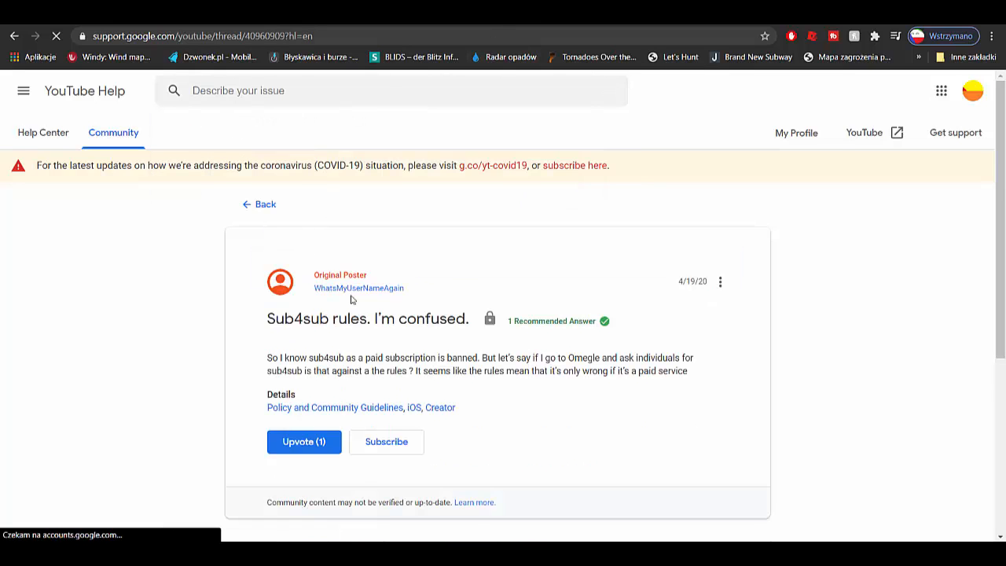
pyautogui.scroll(-3)
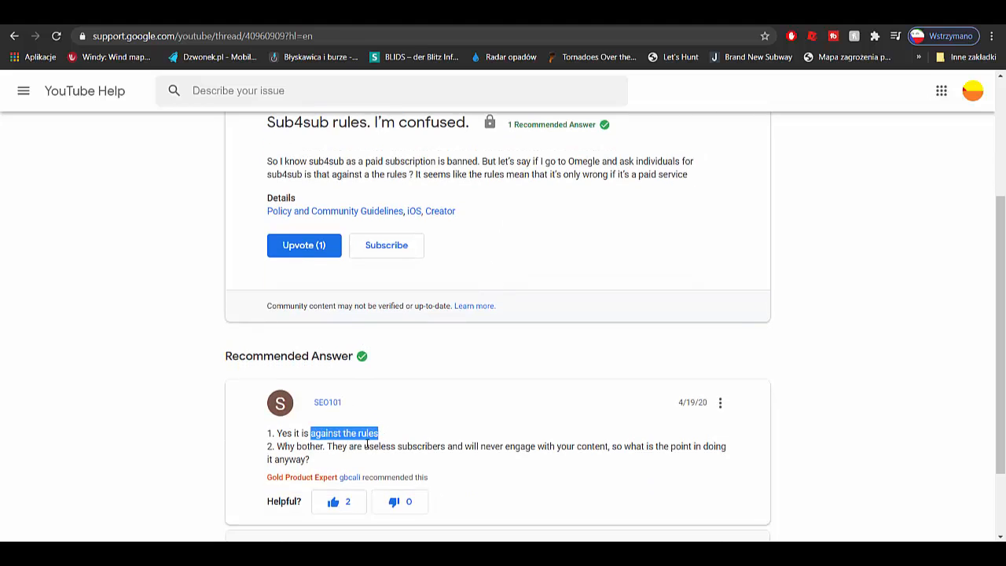
pyautogui.click(387, 400)
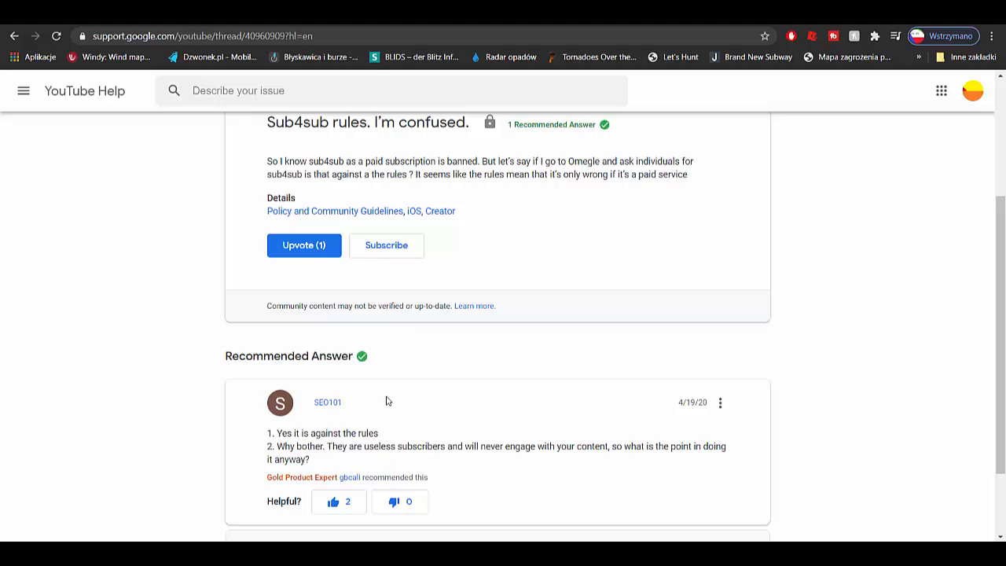
pyautogui.write('sub4sub')
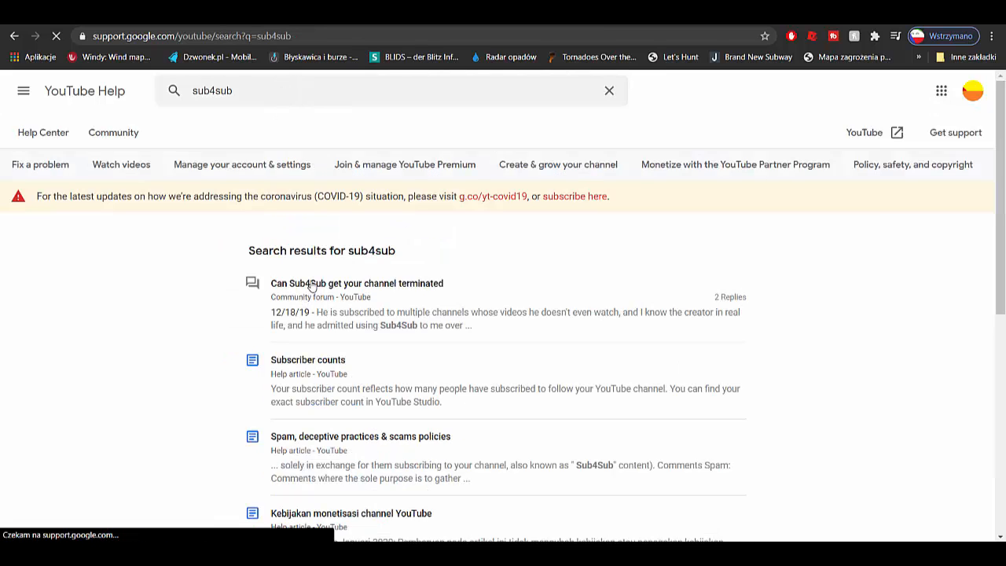
# - Read the 'Can Sub4Sub get your channel terminated' thread, highlighting 'YouTube Channel Terminated' in the first reply
pyautogui.click(355, 282)
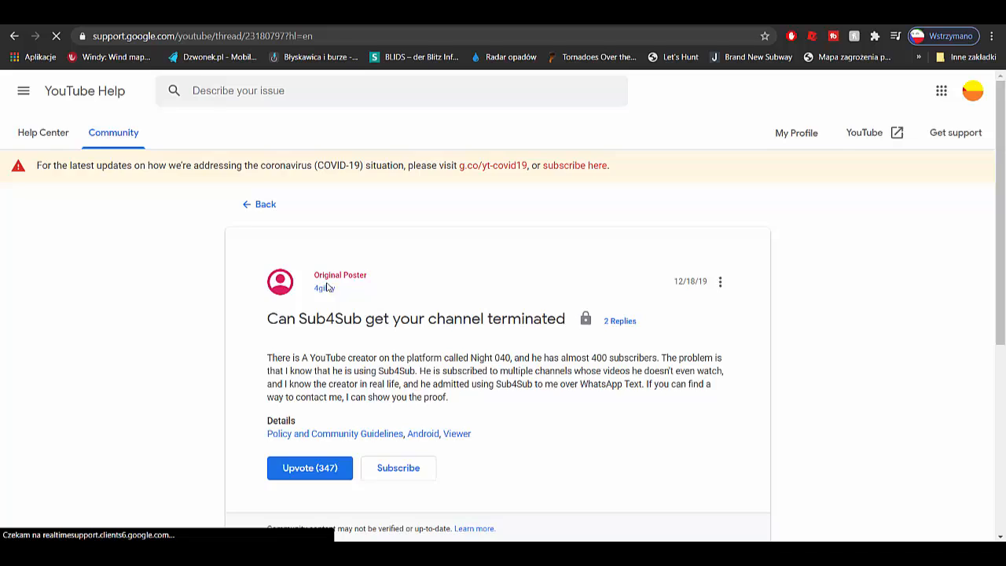
pyautogui.scroll(-3)
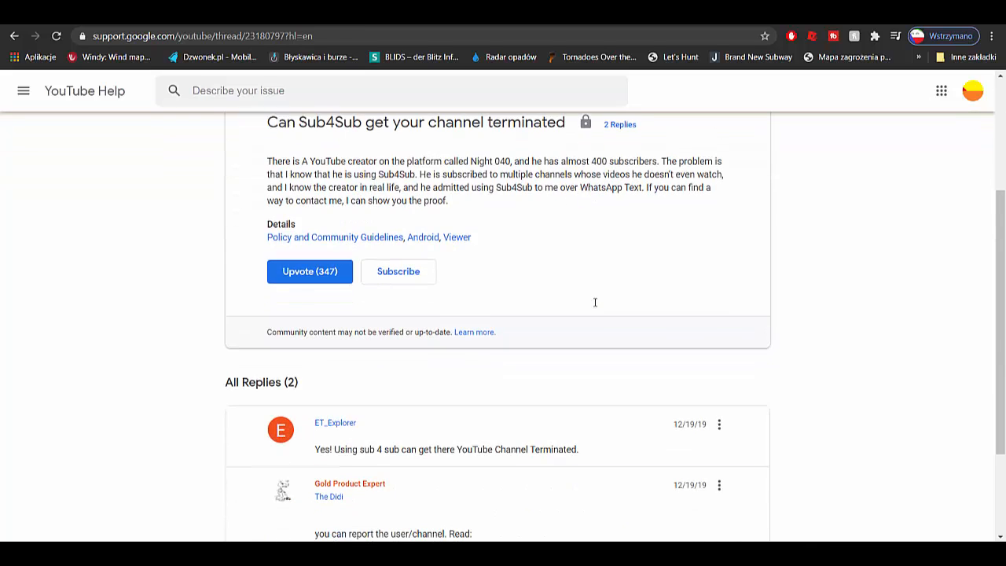
pyautogui.doubleClick(418, 450)
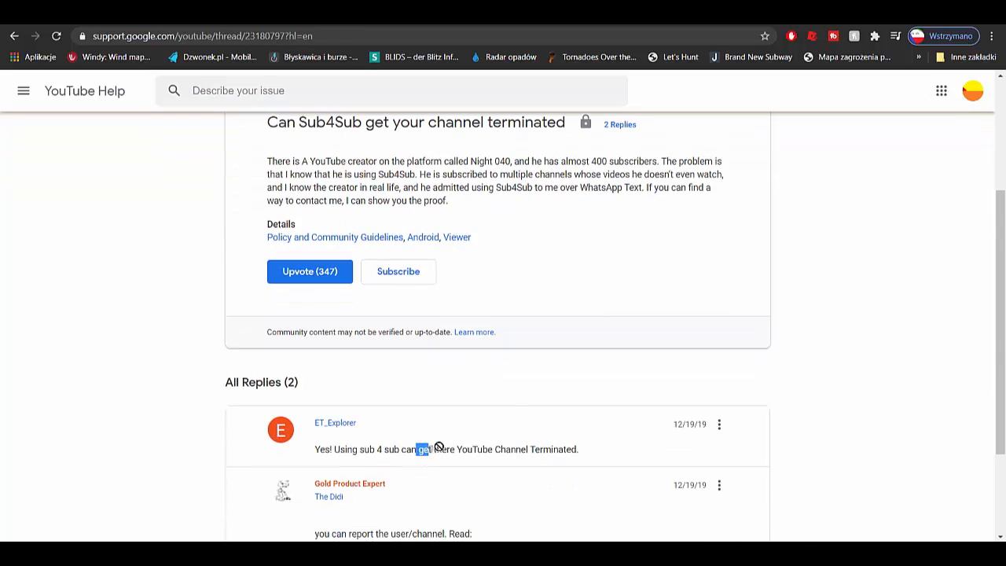
pyautogui.moveTo(421, 449); pyautogui.dragTo(578, 449)
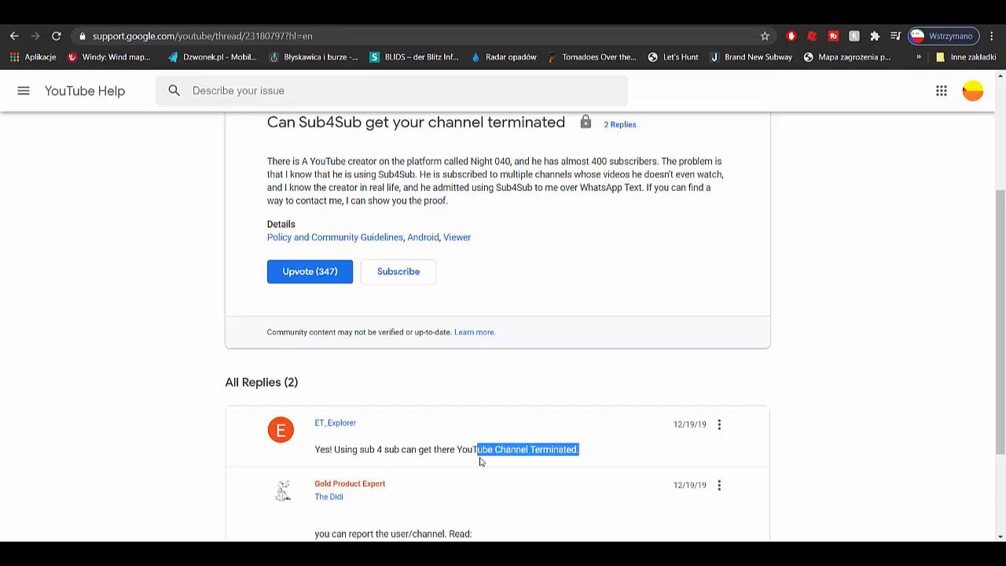
pyautogui.scroll(-3)
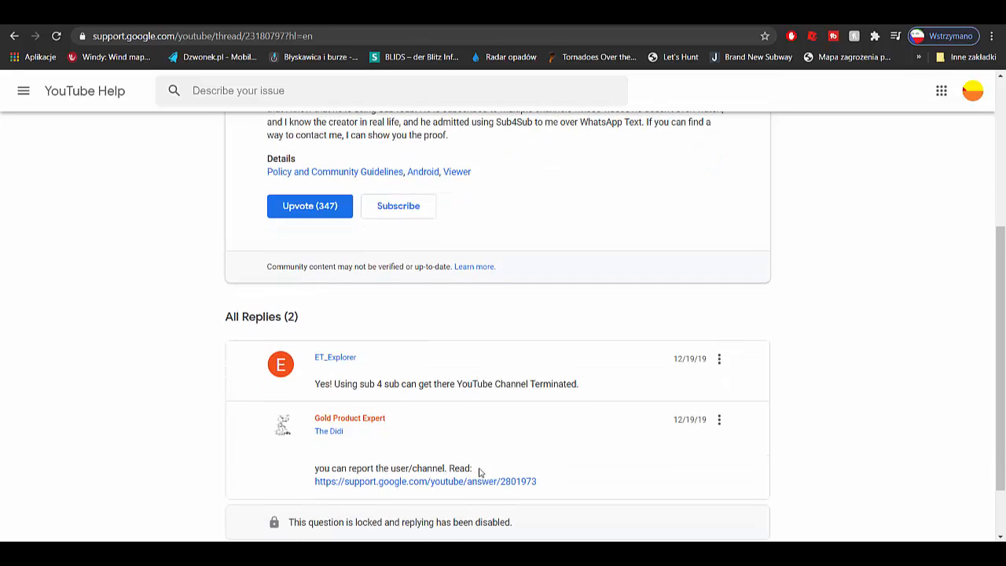
pyautogui.scroll(-3)
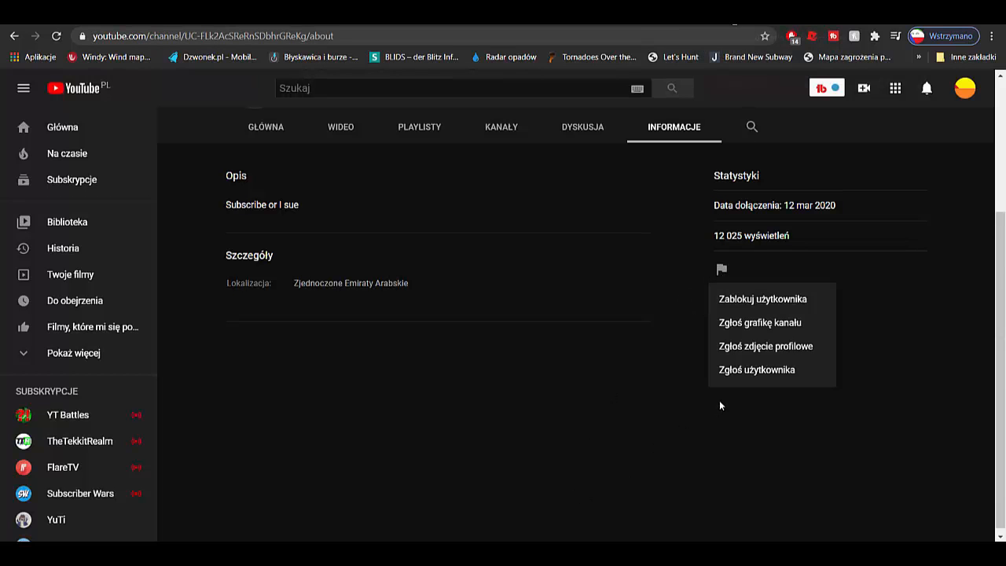
# - Report the channel's user with 'Spam i oszustwa' chosen and submit via ZGŁOŚ
pyautogui.click(758, 371)
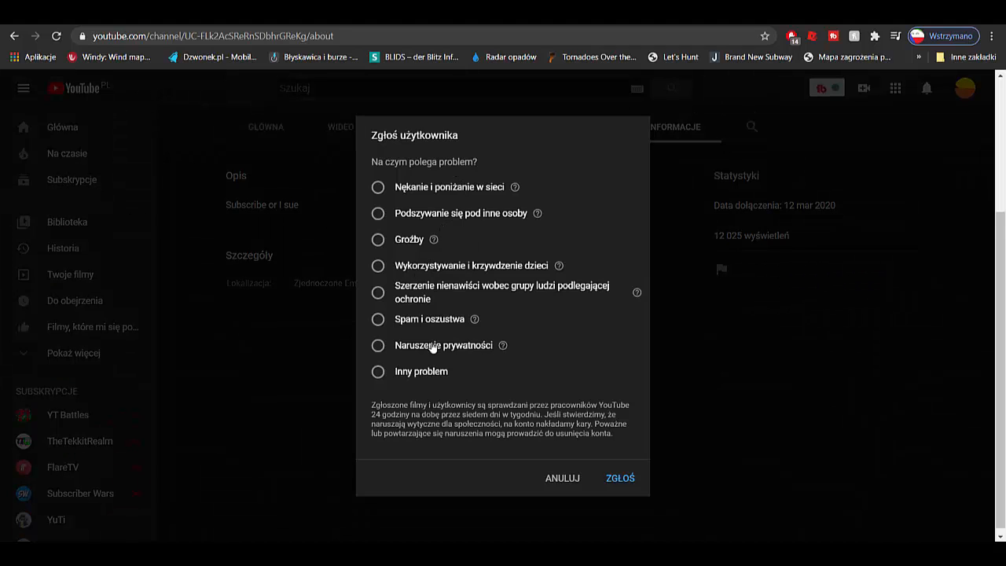
pyautogui.click(377, 319)
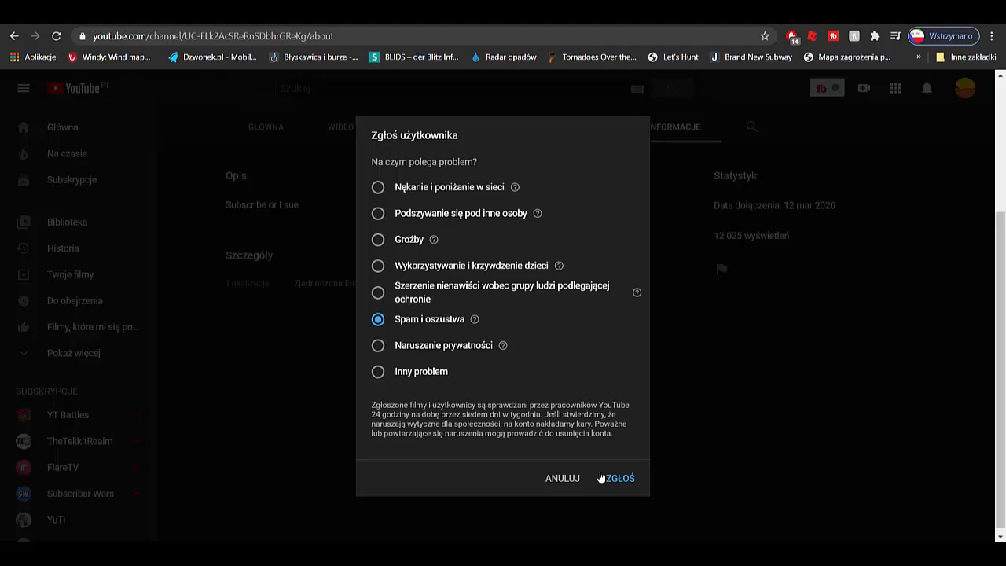
pyautogui.moveTo(603, 450)
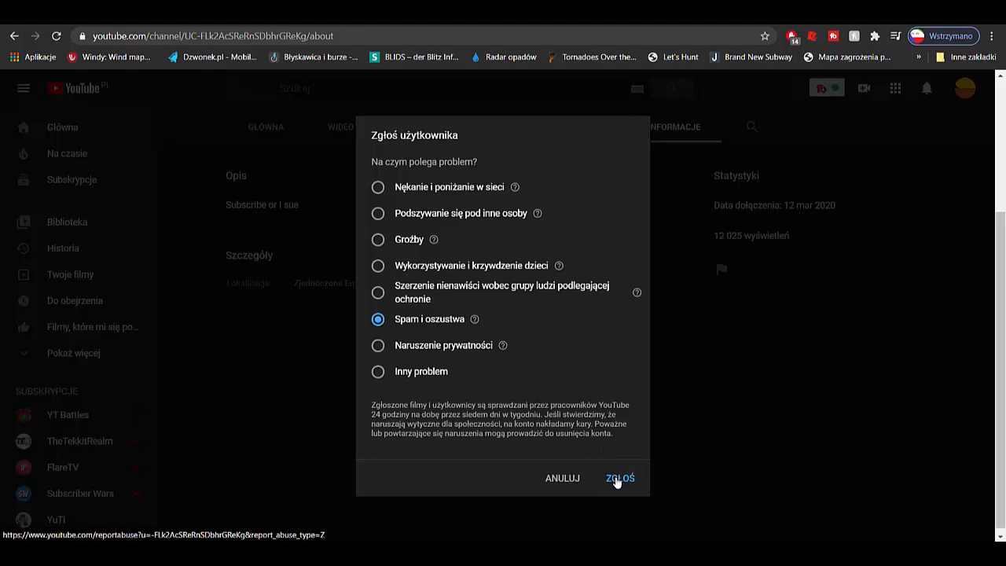
pyautogui.click(619, 478)
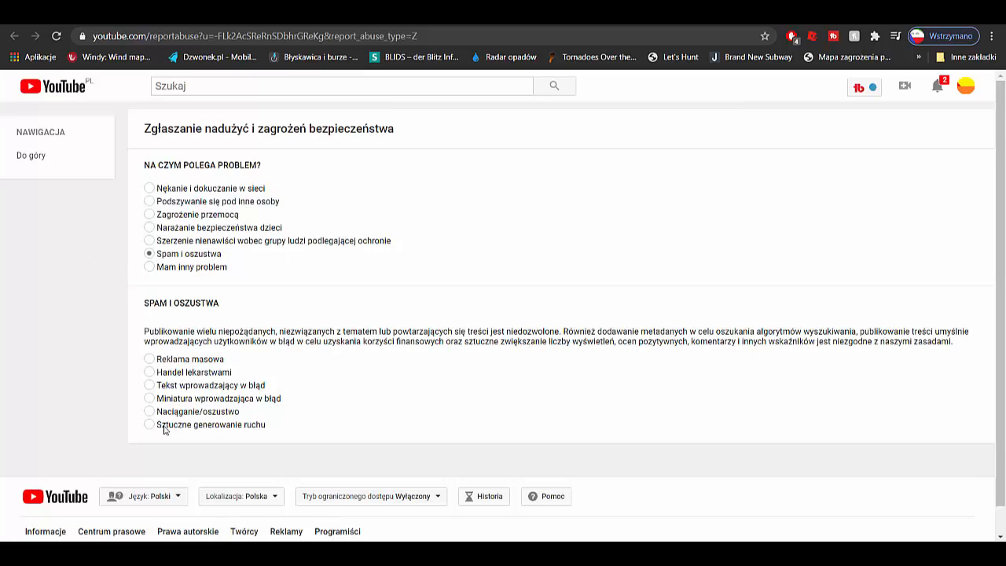
# - Choose 'Sztuczne generowanie ruchu' as the spam type and proceed to MrBurger6000's video list
pyautogui.click(148, 424)
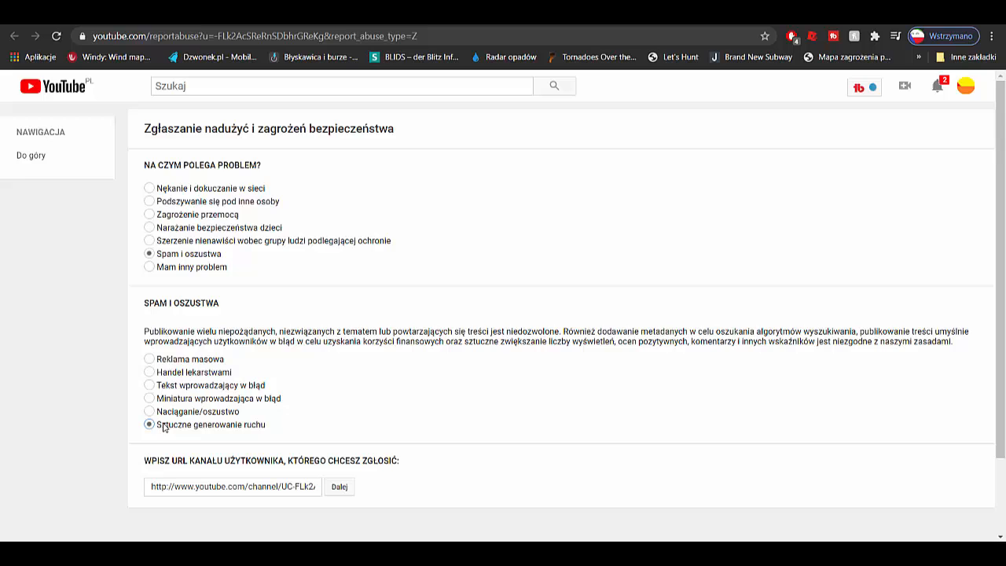
pyautogui.click(343, 487)
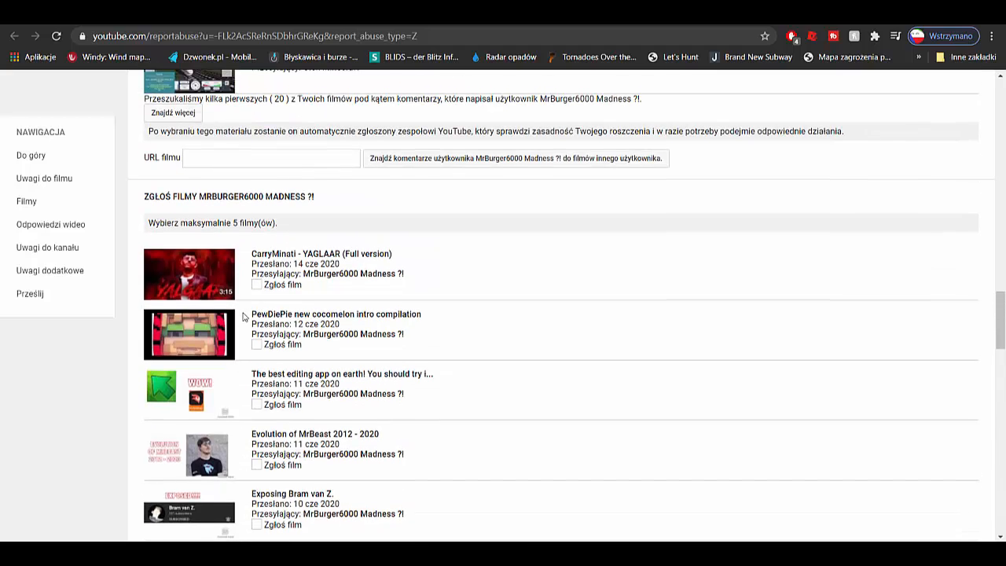
pyautogui.scroll(-3)
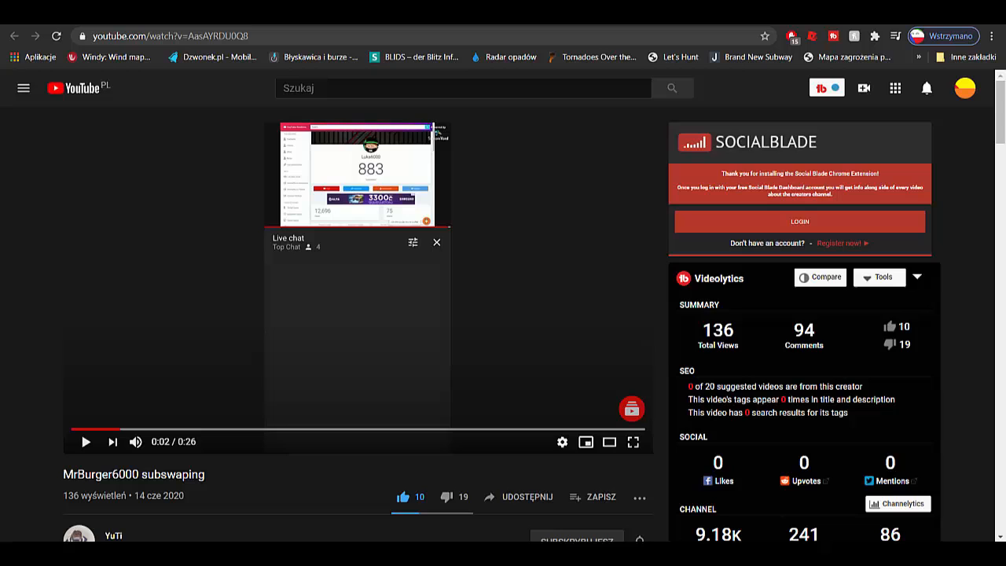
# - Scroll the subswaping video page down to its 94 comments
pyautogui.scroll(-3)
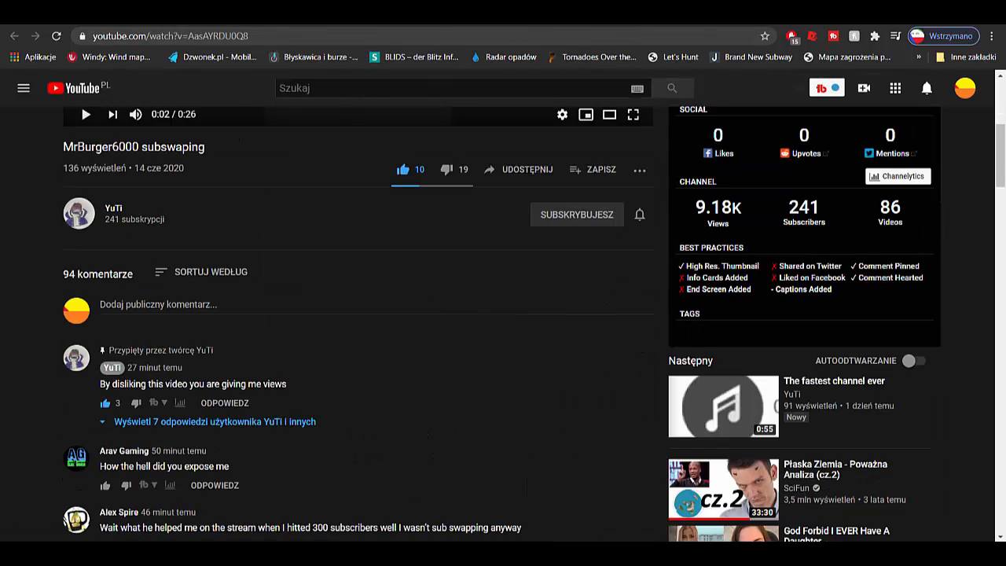
pyautogui.moveTo(79, 213)
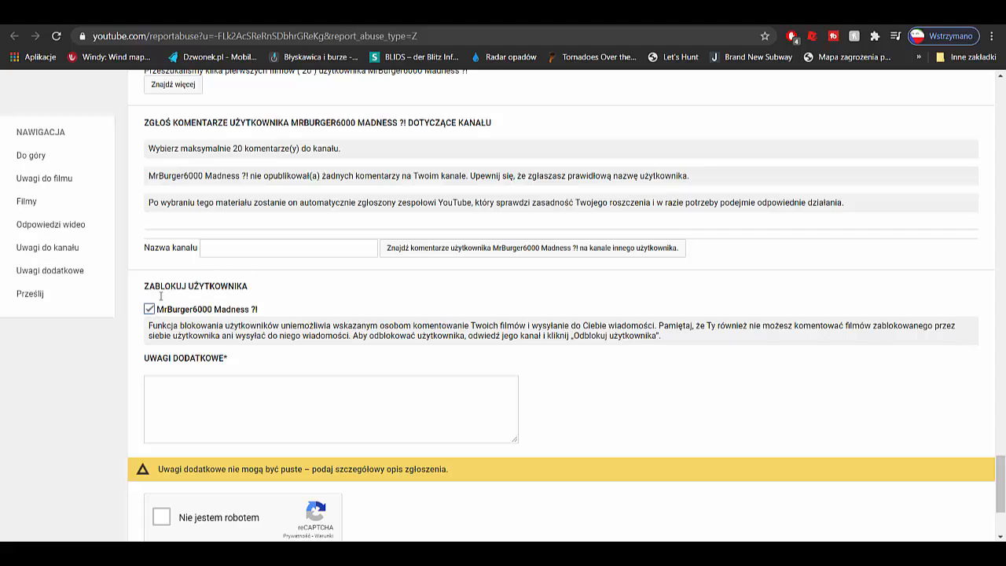
# - Fill in the previously used channel address and find the user's comments on it
pyautogui.click(296, 249)
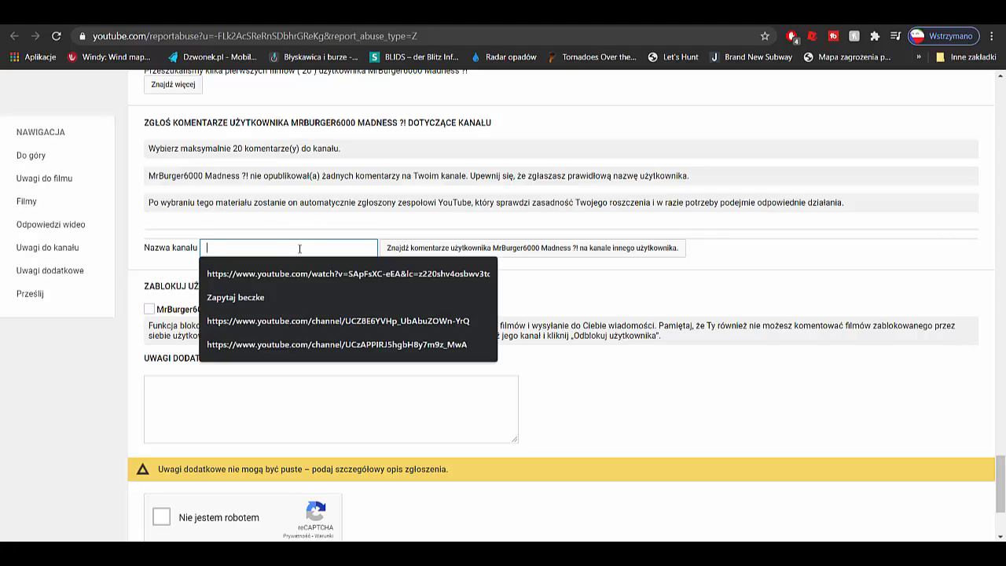
pyautogui.click(346, 344)
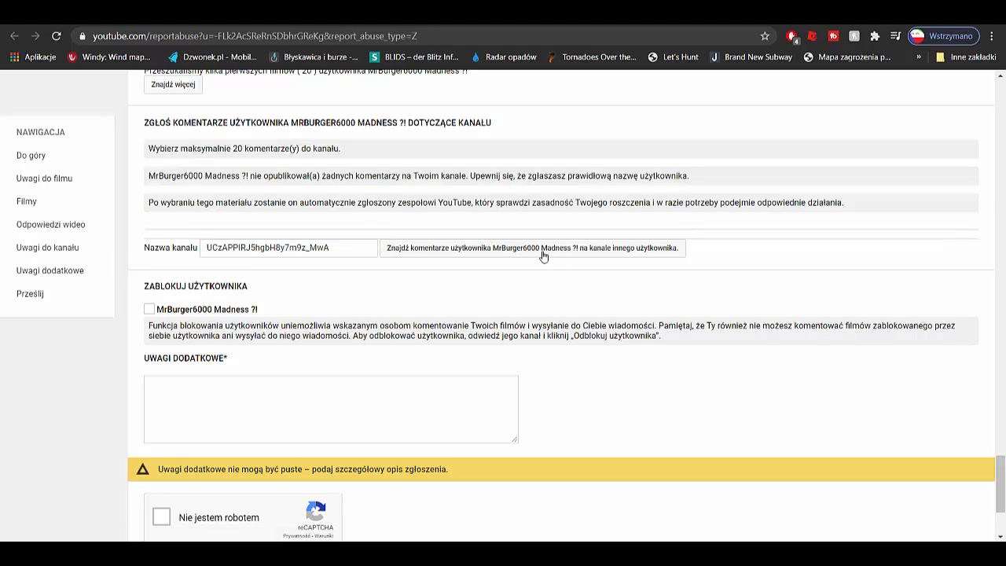
pyautogui.click(531, 248)
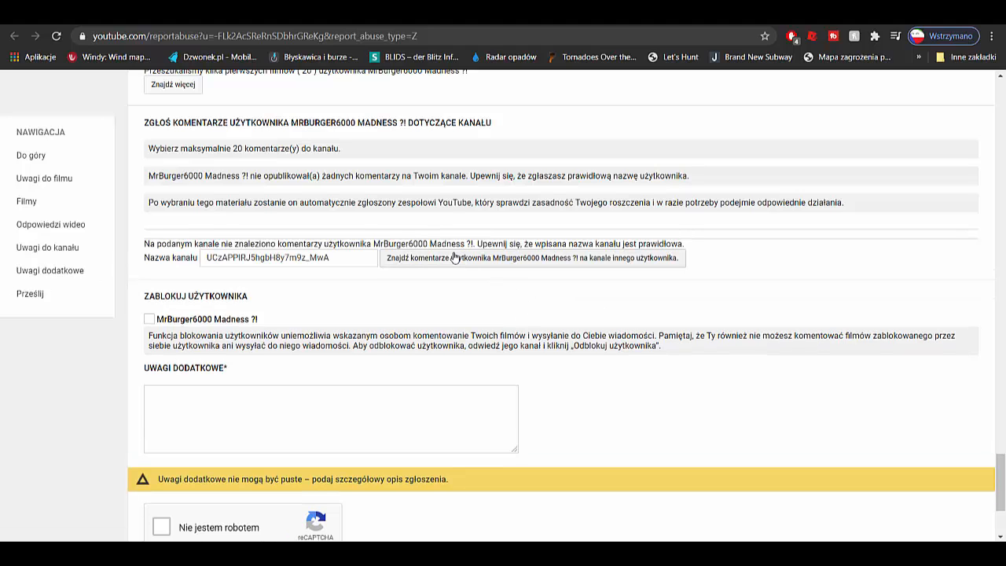
pyautogui.moveTo(355, 270)
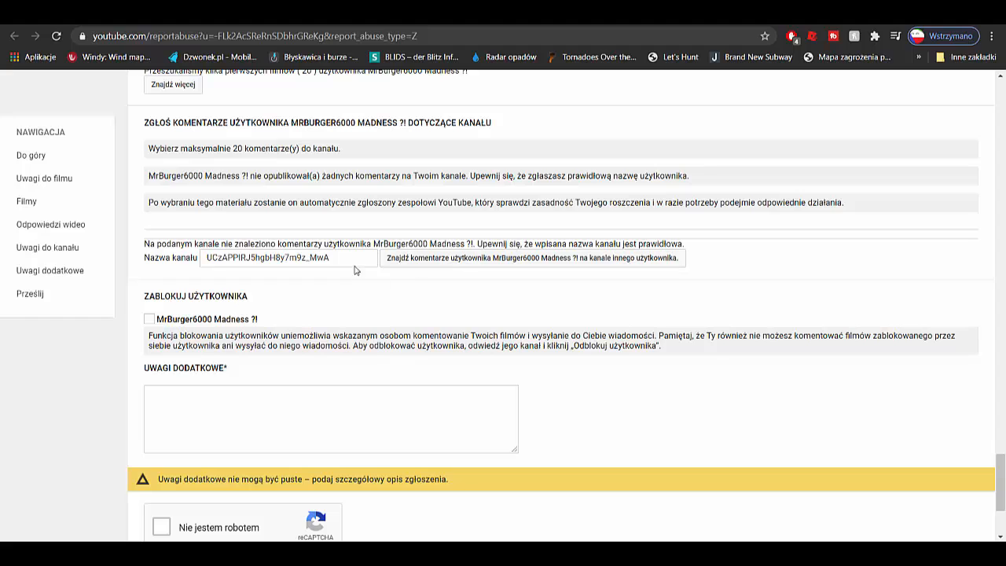
# - Write the note 'being in a sub4sub stream, and doing the sub4sub stuff' in the report
pyautogui.write('yu')
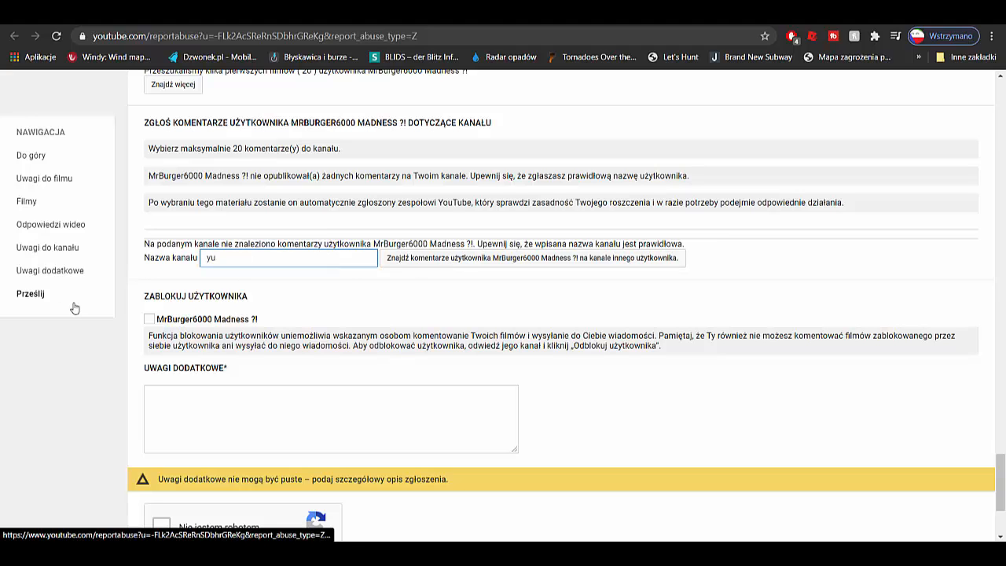
pyautogui.write('YuT')
pyautogui.click(332, 418)
pyautogui.write('io')
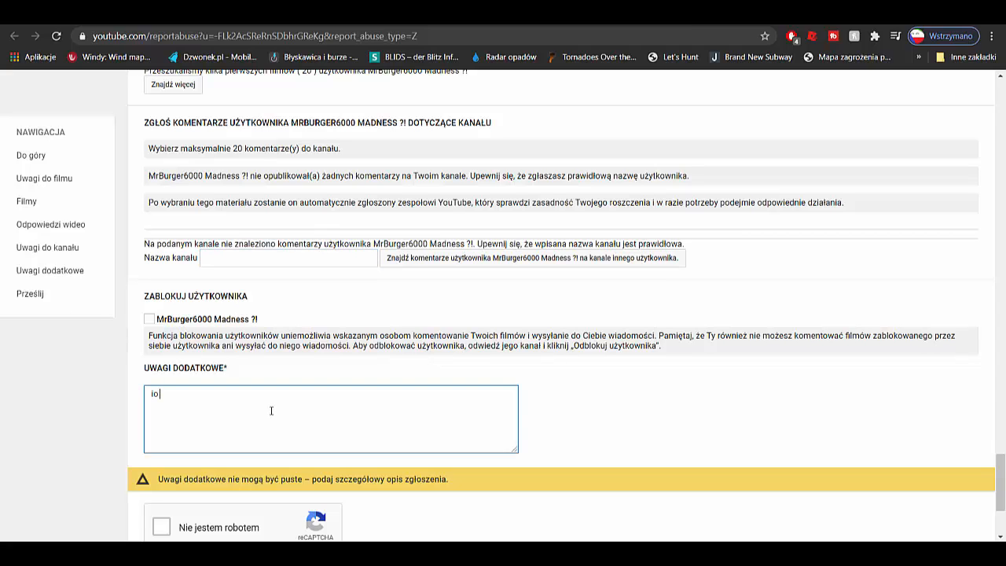
pyautogui.press('Backspace')
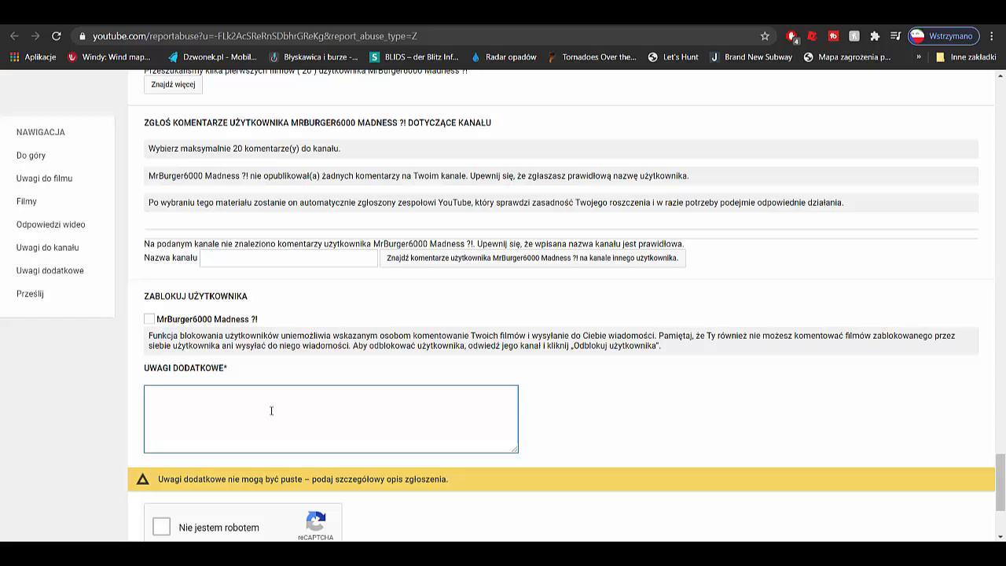
pyautogui.write('b')
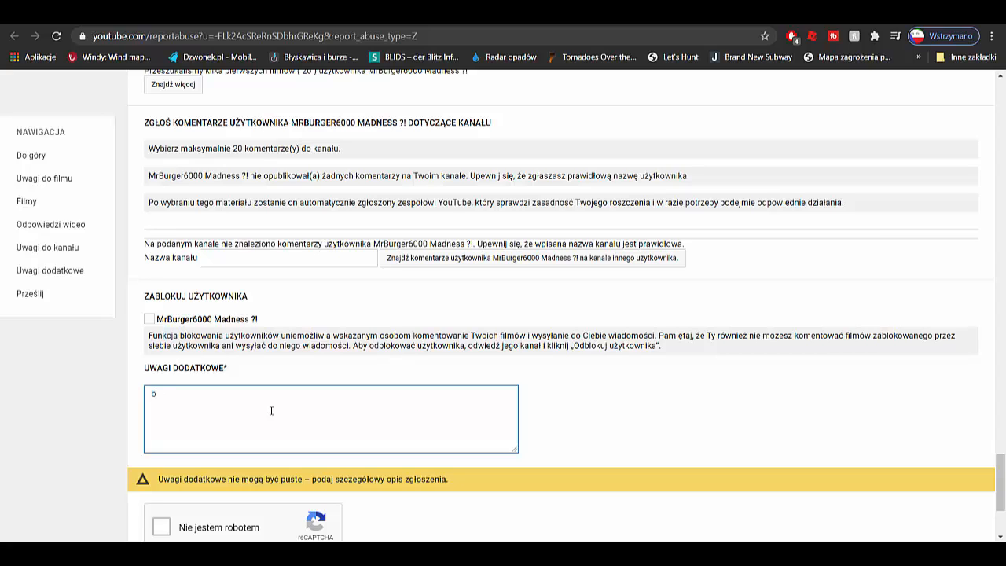
pyautogui.write('eing in asub4sub stream, an')
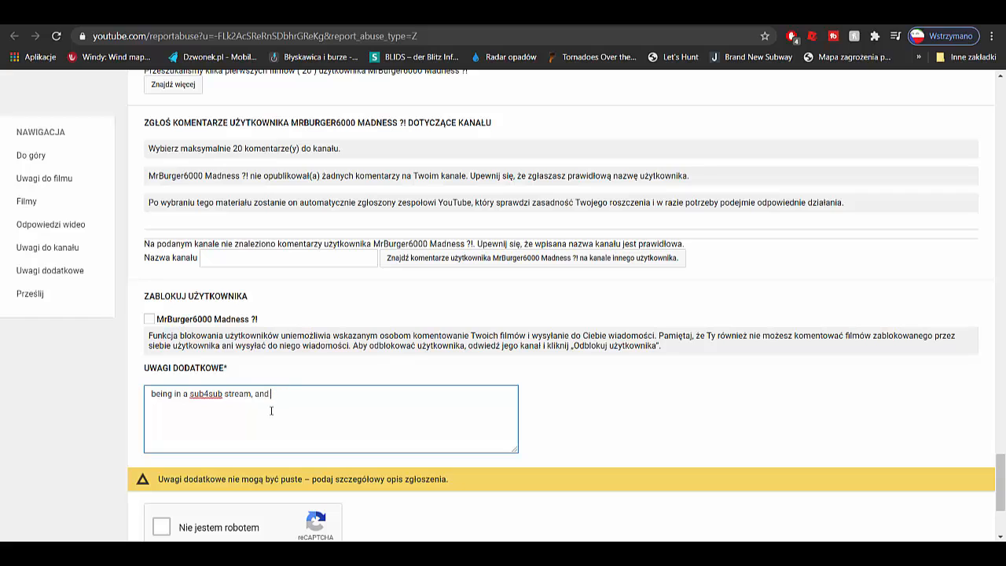
pyautogui.write('doing the sub4sub stuff')
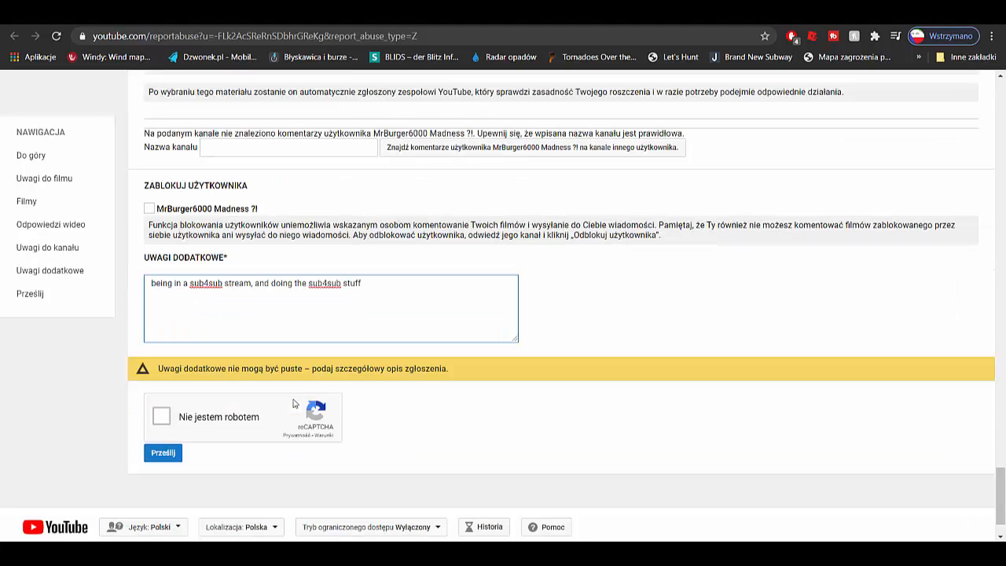
# - Pass the reCAPTCHA robot check and submit the abuse report with Prześlij
pyautogui.click(164, 415)
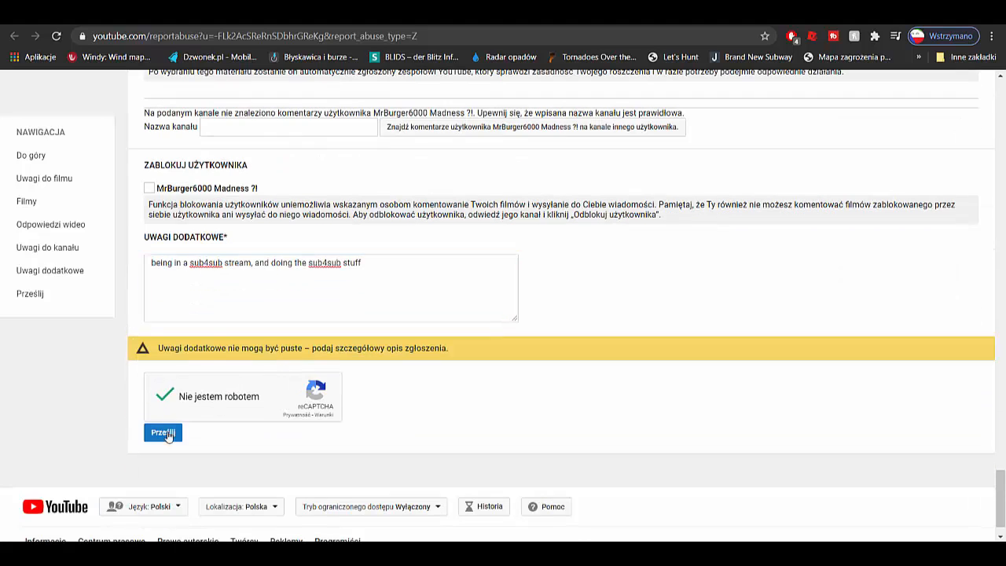
pyautogui.click(164, 432)
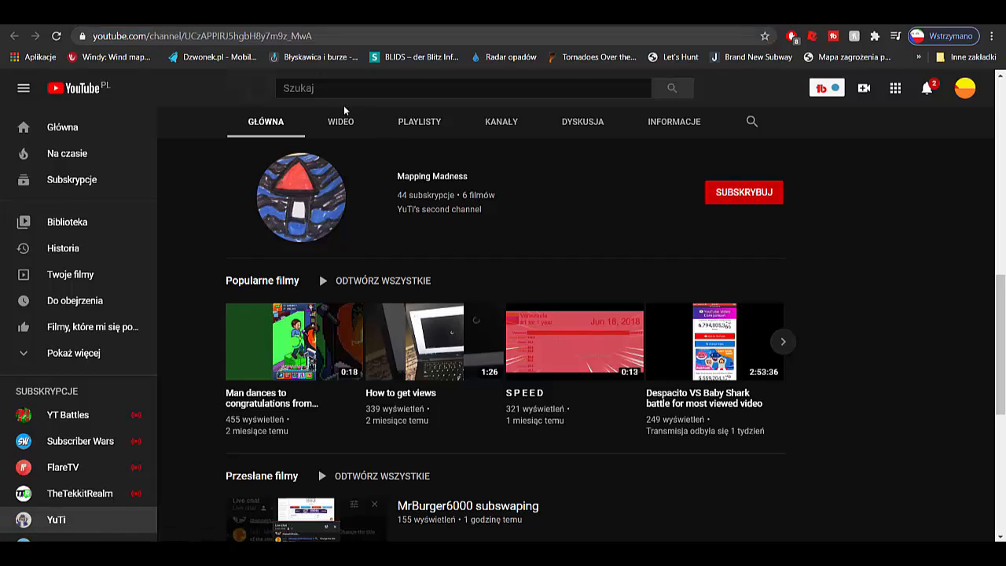
# - From YuTi's channel Wideo tab, reopen the MrBurger6000 subswaping video
pyautogui.click(339, 121)
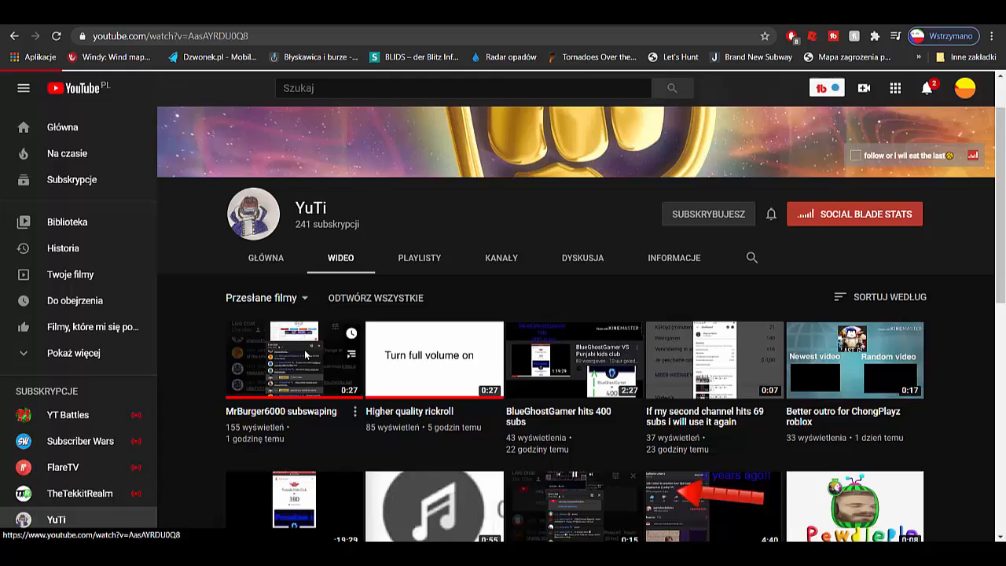
pyautogui.click(286, 358)
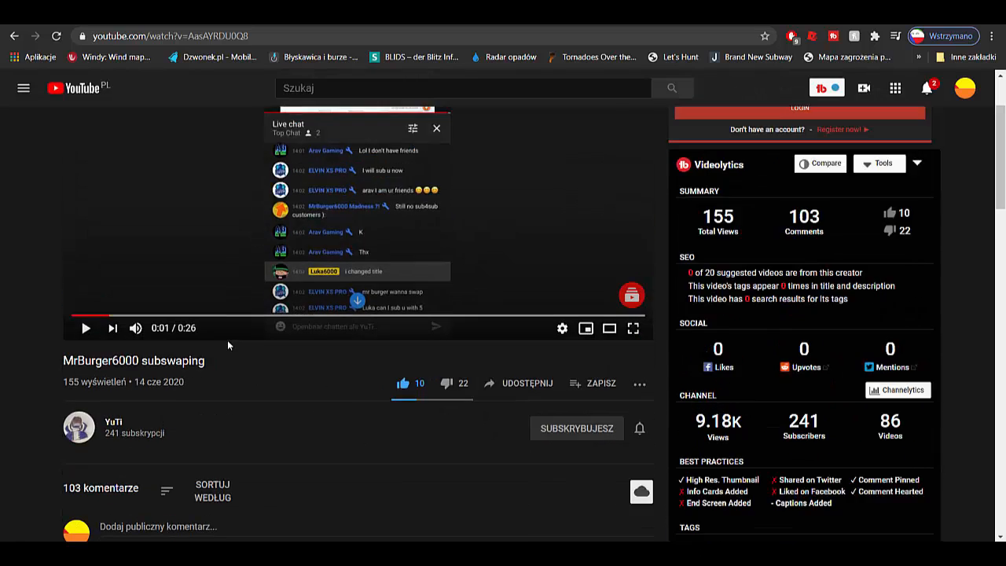
# - Expand the replies under the pinned creator comment and read down the thread
pyautogui.scroll(-3)
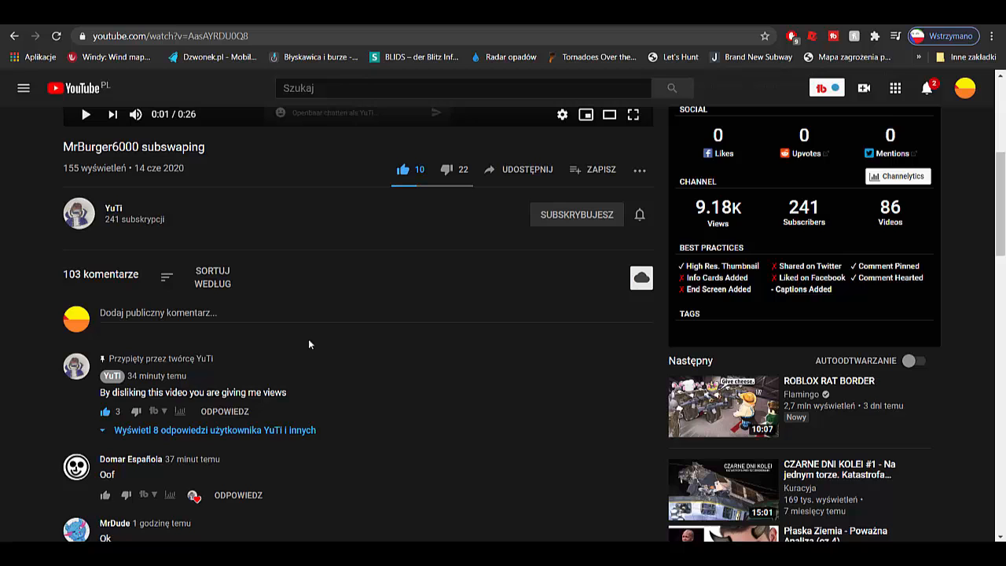
pyautogui.click(214, 430)
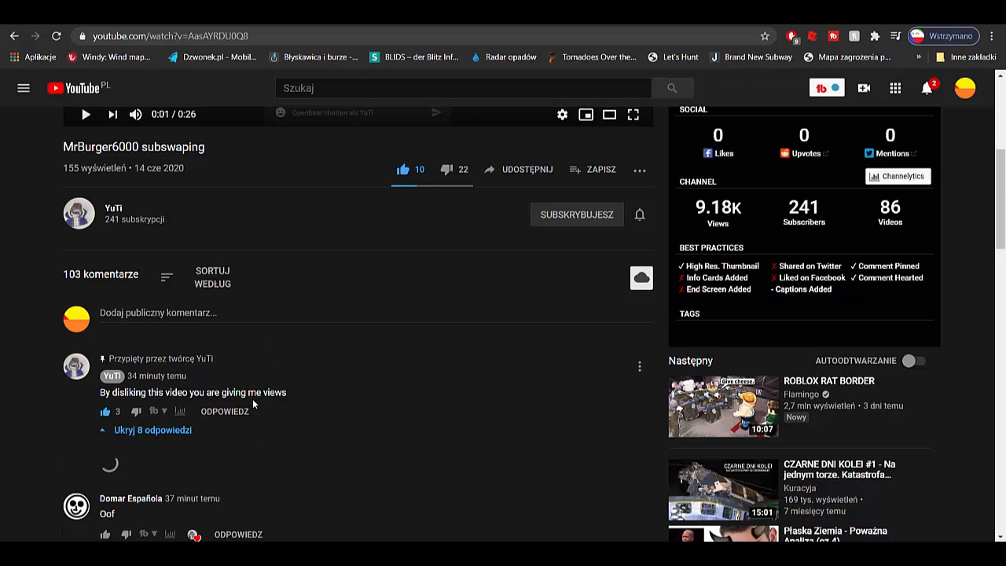
pyautogui.scroll(-3)
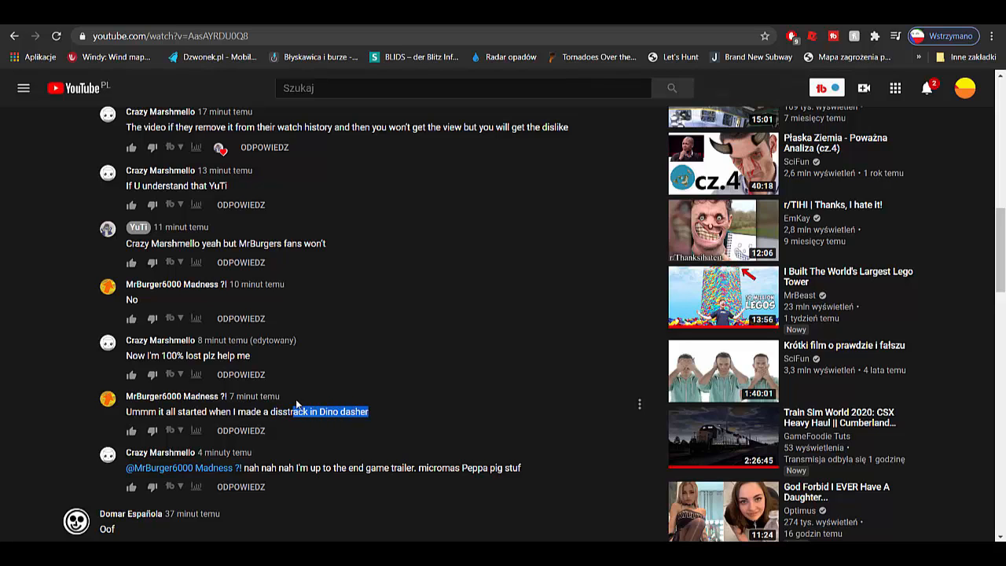
pyautogui.scroll(-3)
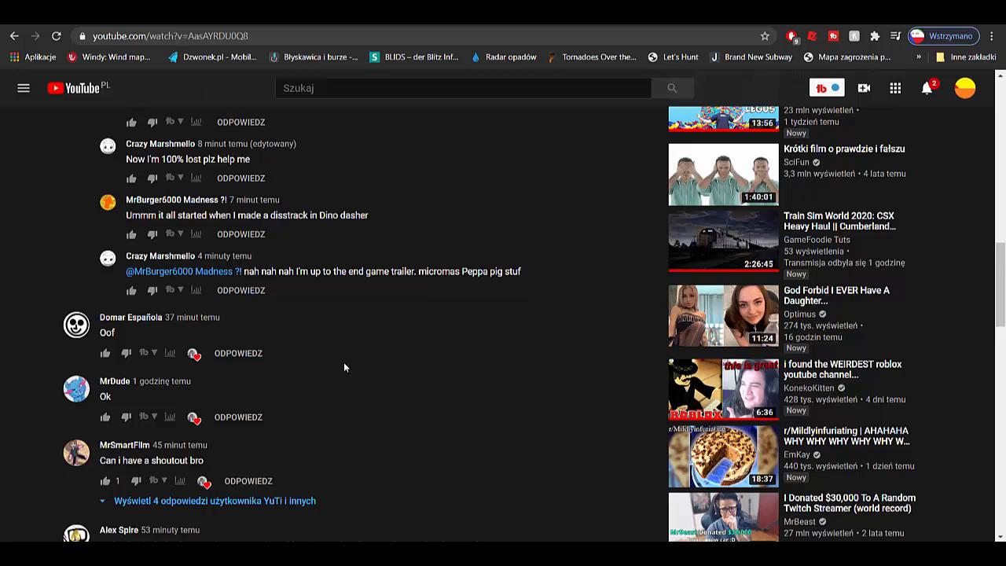
pyautogui.moveTo(302, 506)
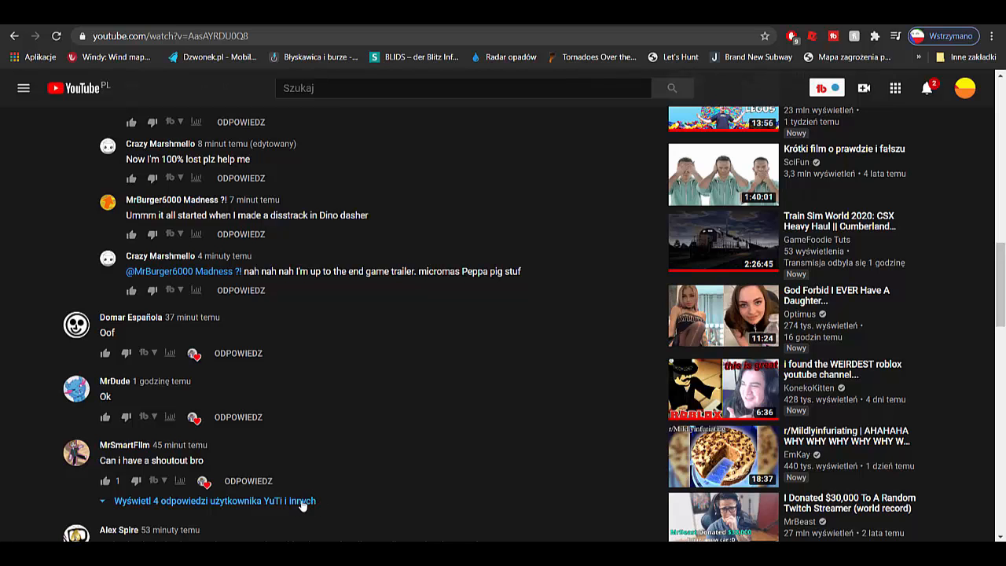
# - Expand the four replies under 'Can i have a shoutout bro' and read further down the comments
pyautogui.click(206, 499)
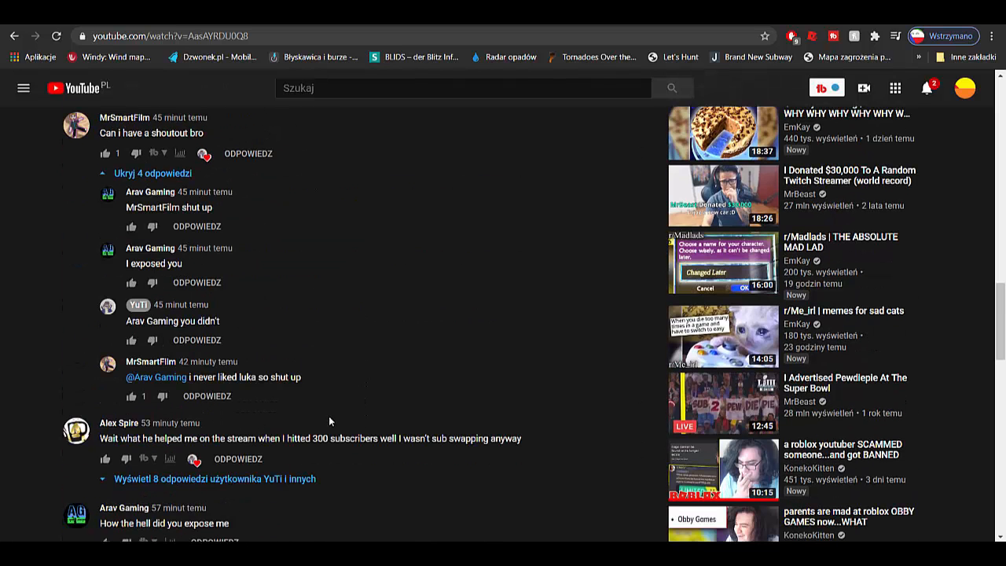
pyautogui.scroll(-3)
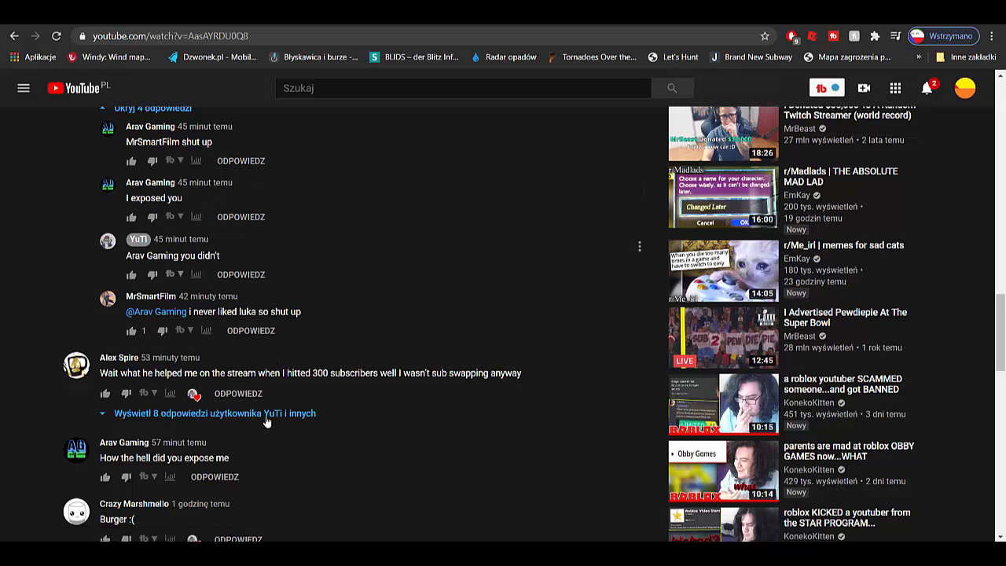
pyautogui.scroll(-3)
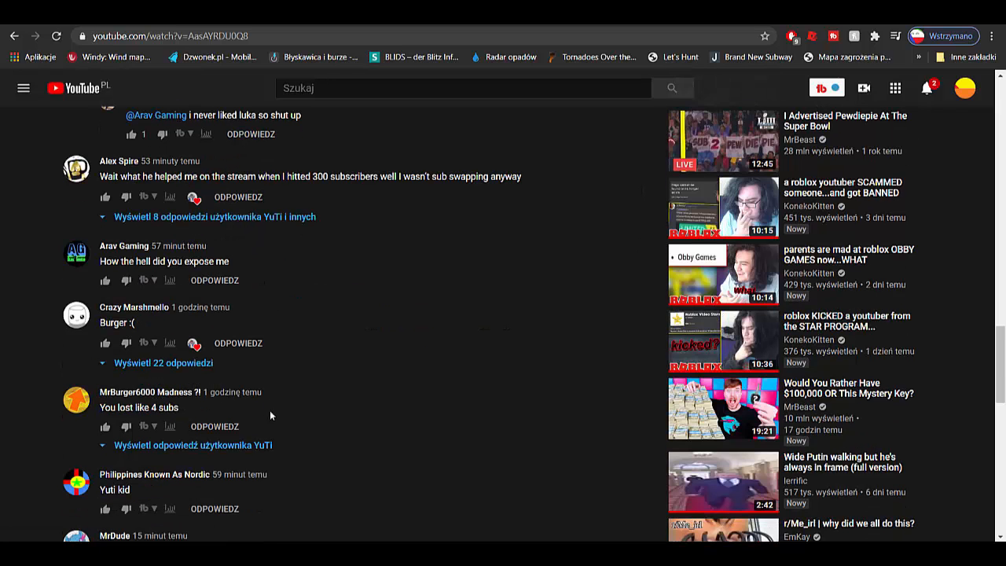
pyautogui.scroll(-3)
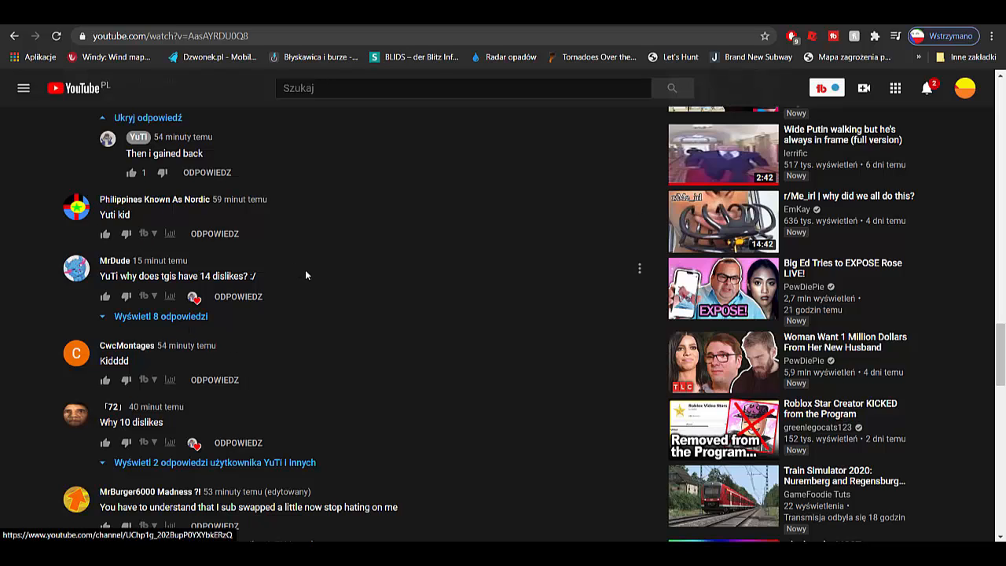
pyautogui.scroll(-3)
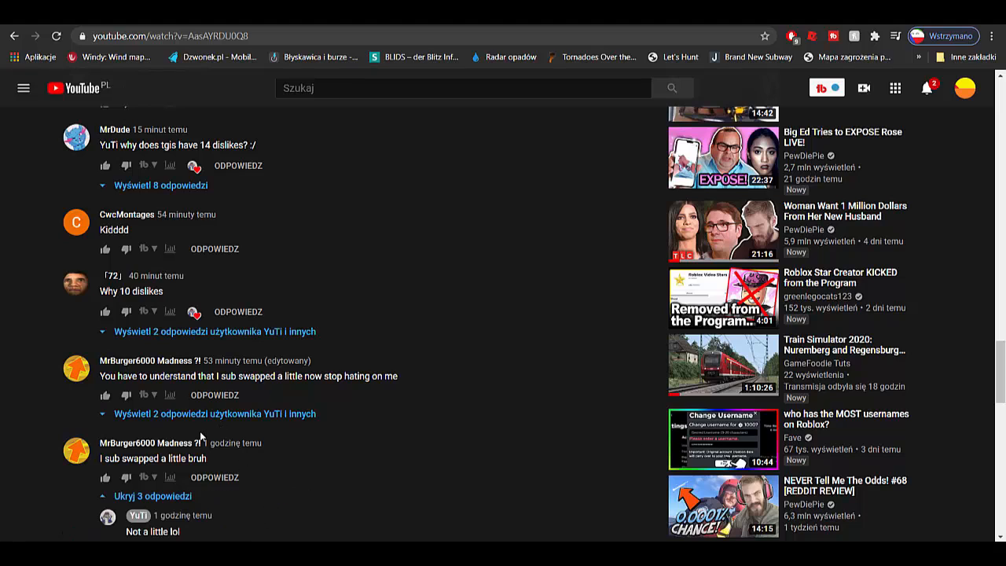
pyautogui.moveTo(75, 425)
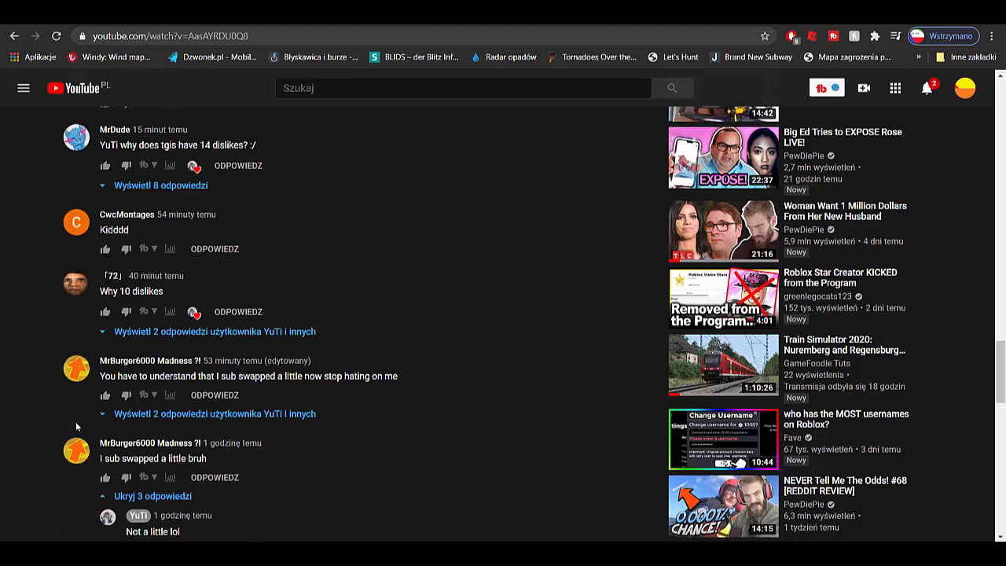
pyautogui.moveTo(949, 88)
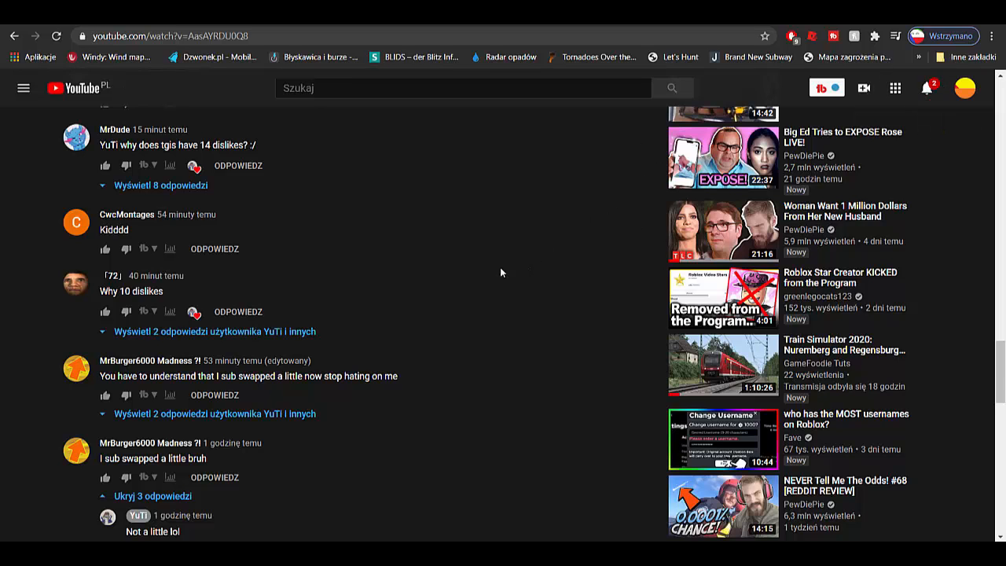
pyautogui.scroll(-3)
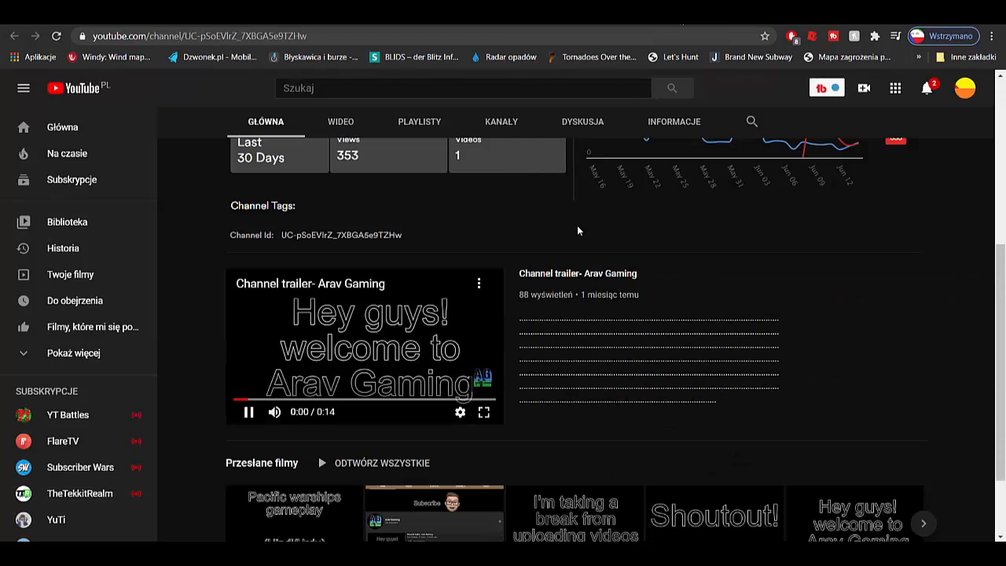
pyautogui.scroll(-3)
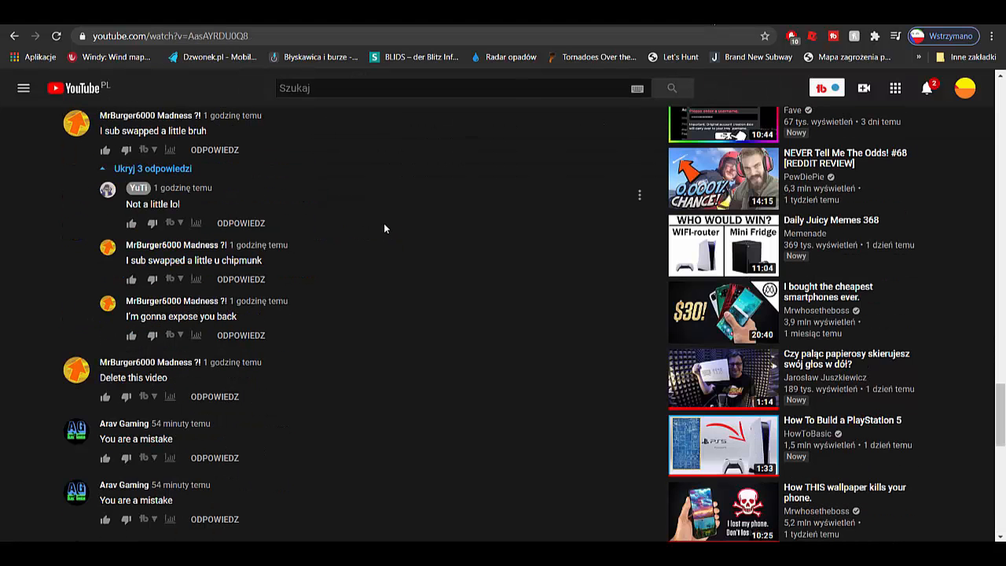
# - Expand the two replies under the 'Kid burger would never sub swap' comment
pyautogui.scroll(-3)
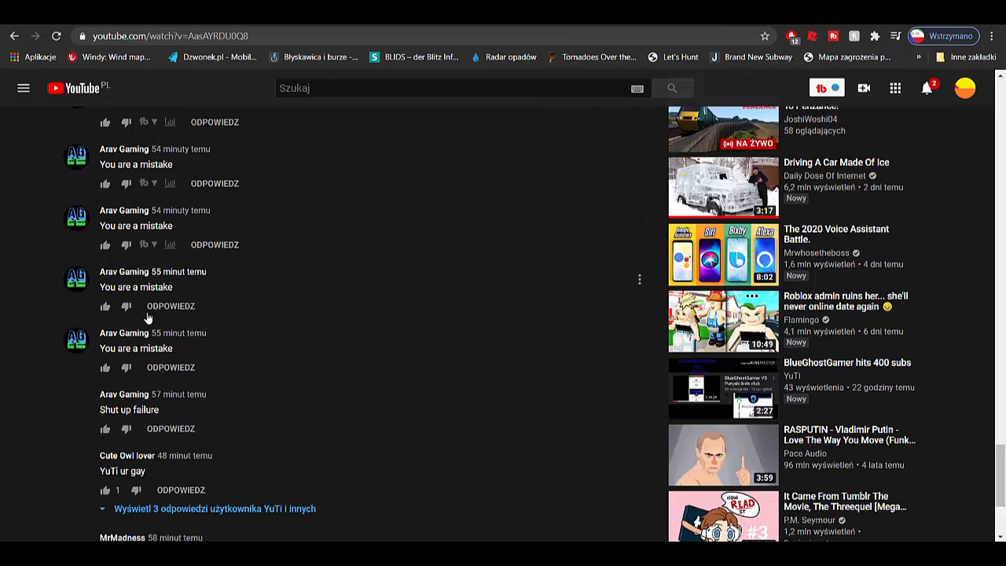
pyautogui.scroll(-3)
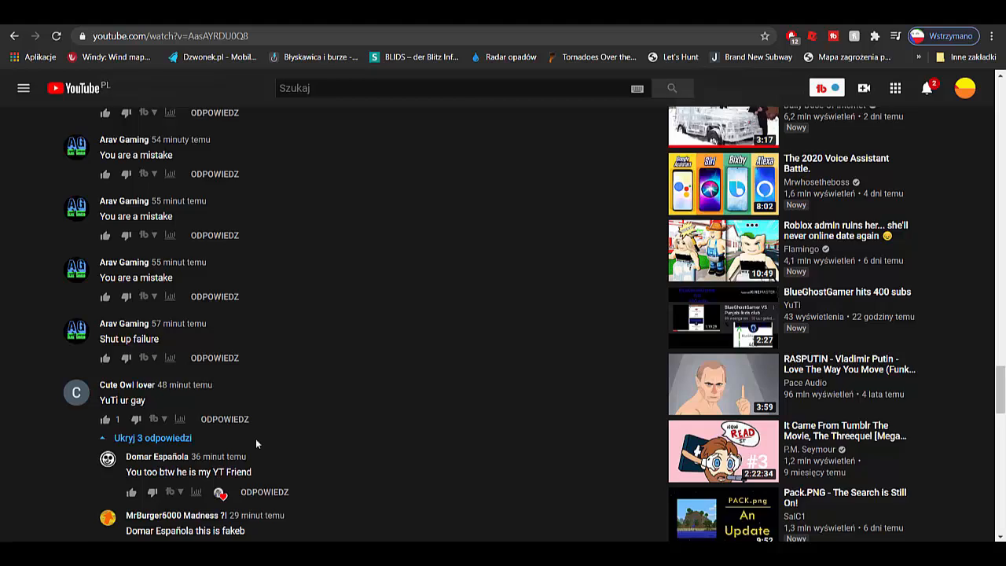
pyautogui.scroll(-3)
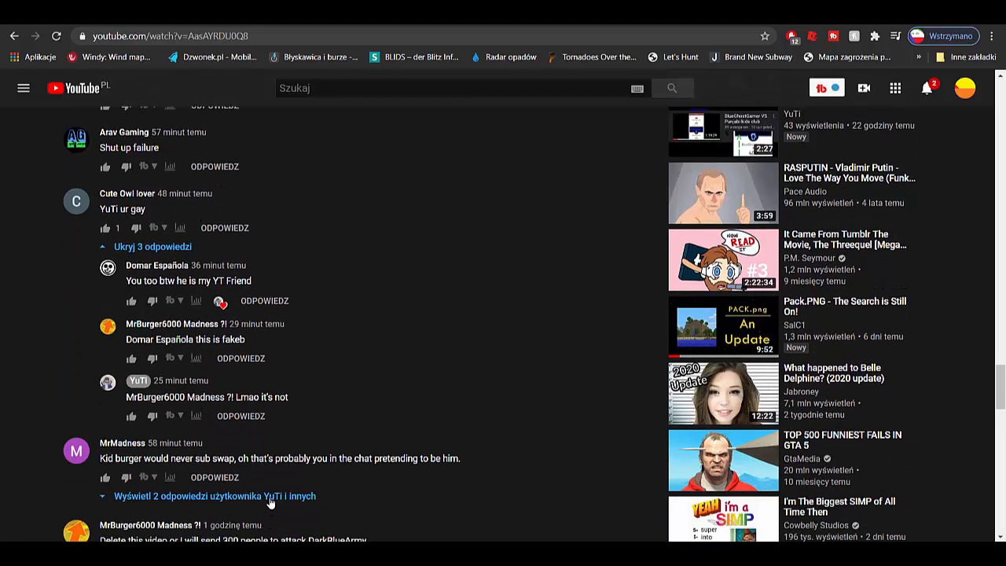
pyautogui.click(212, 495)
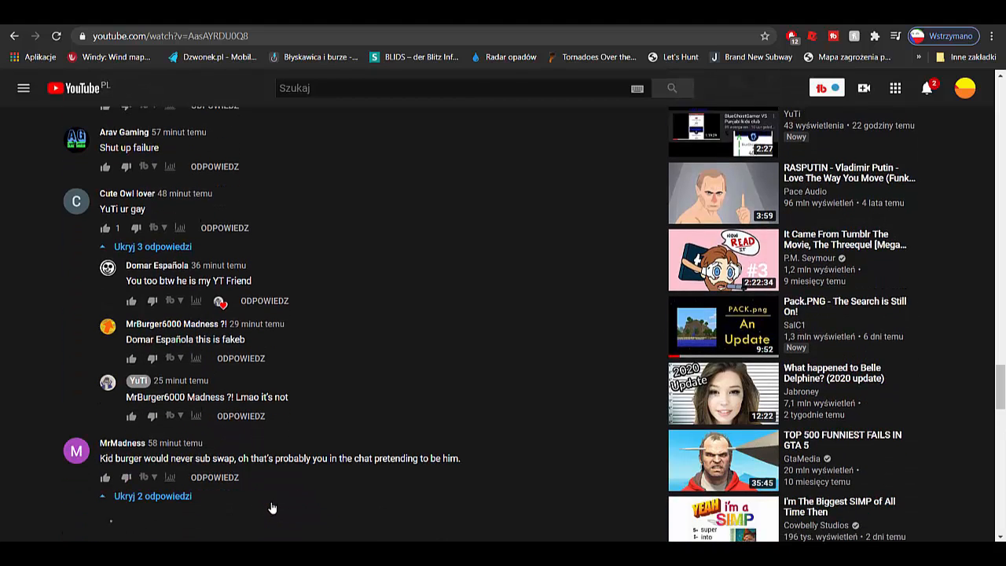
pyautogui.scroll(-3)
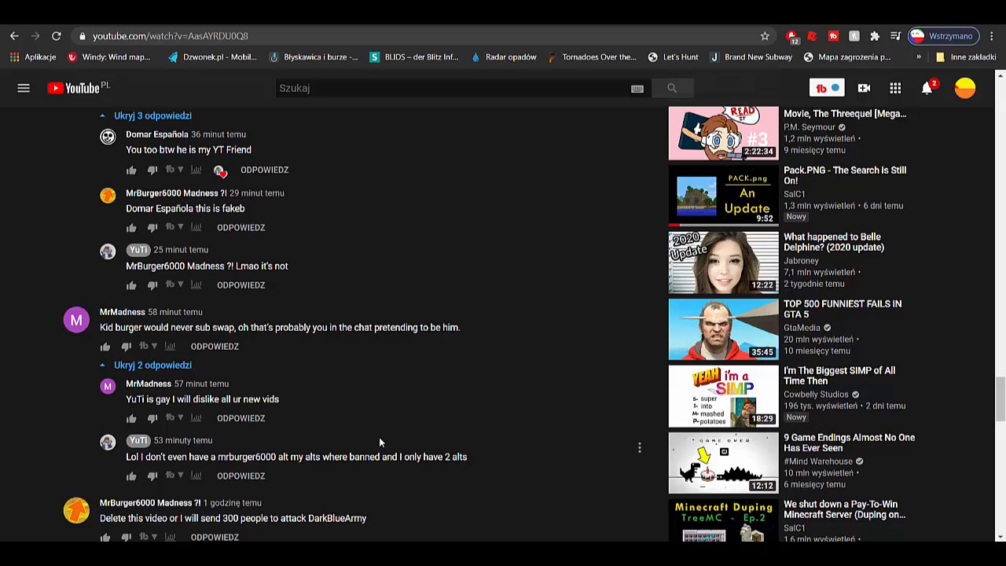
pyautogui.moveTo(430, 487)
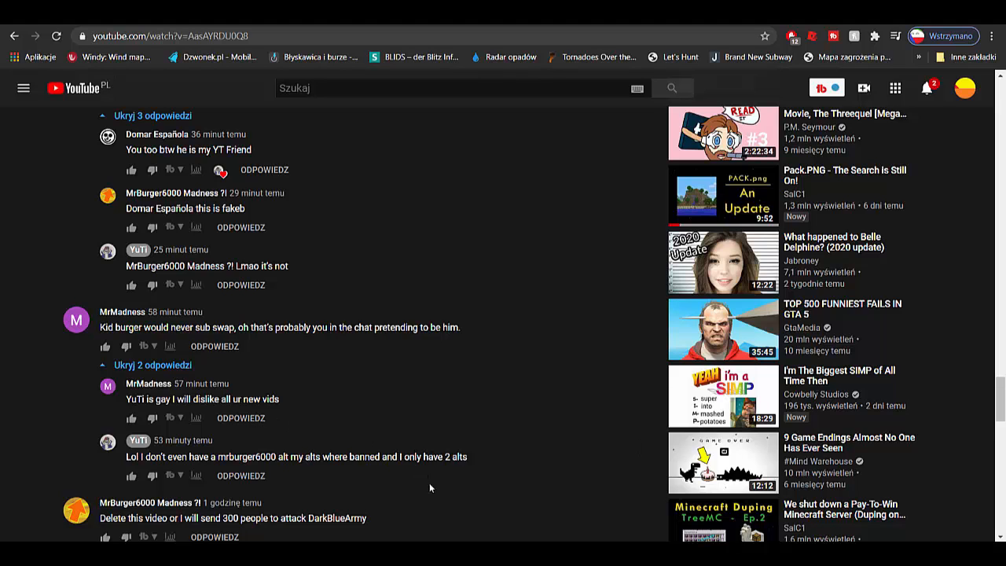
pyautogui.scroll(-3)
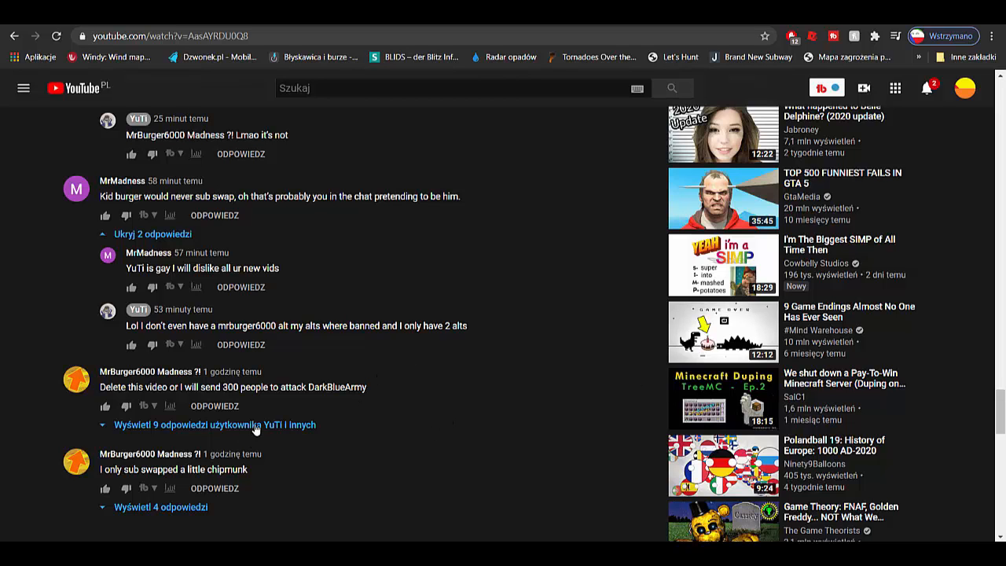
pyautogui.click(212, 425)
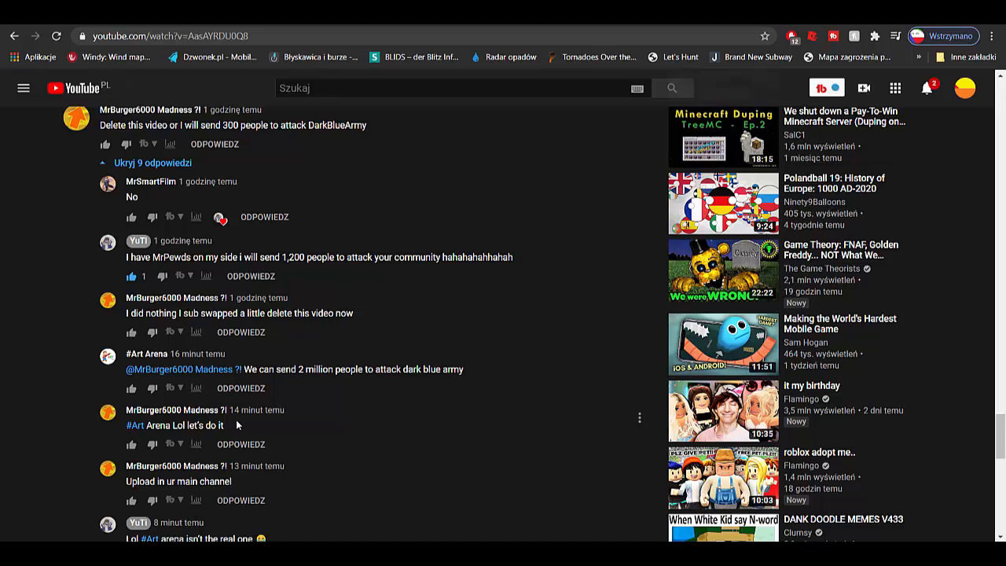
pyautogui.moveTo(302, 474)
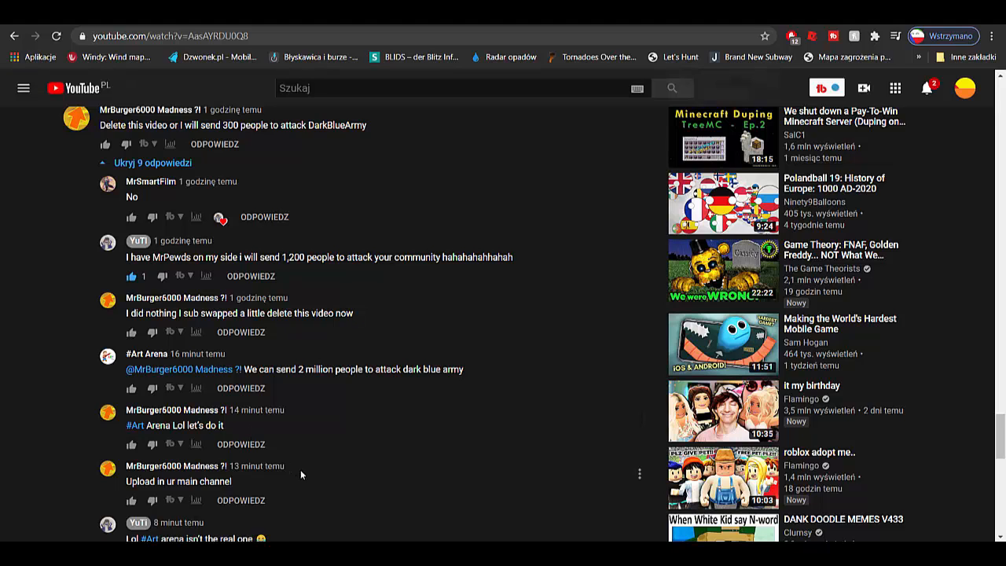
pyautogui.scroll(-3)
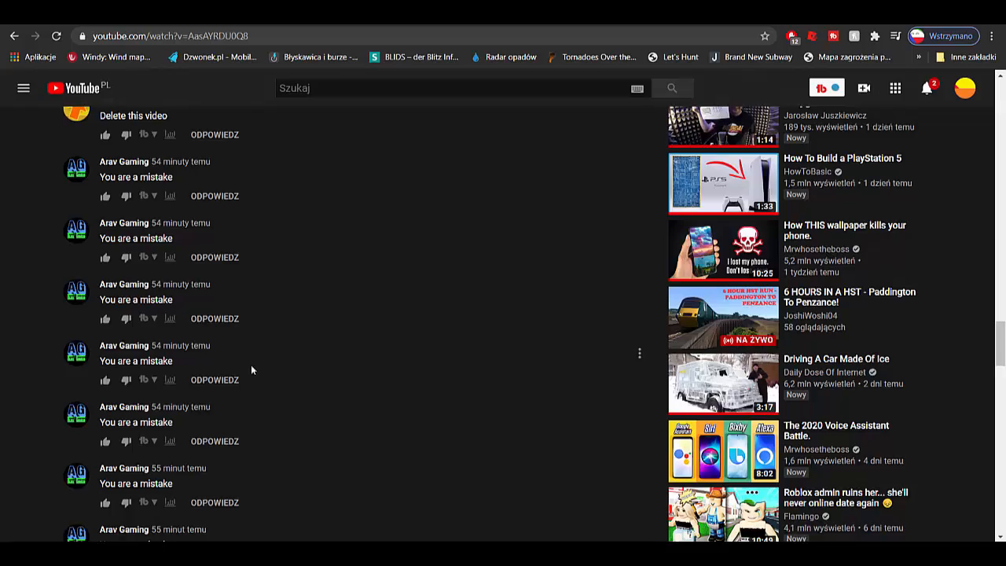